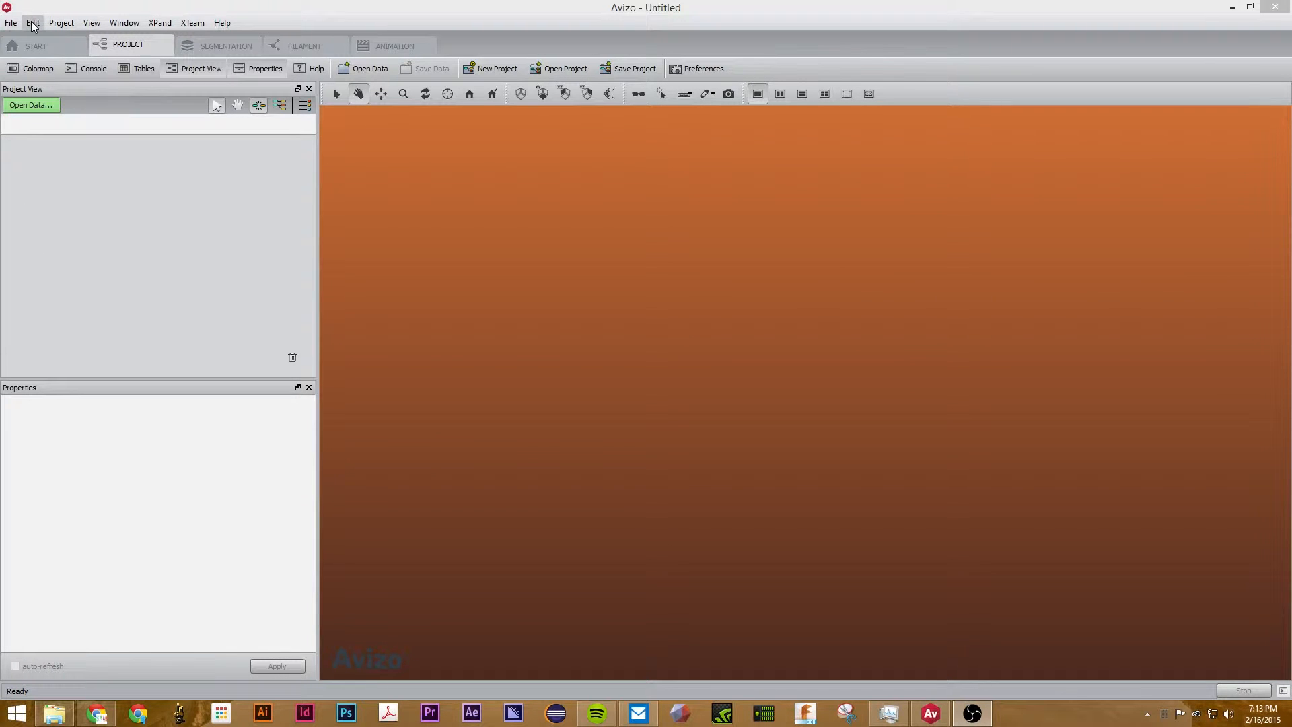
mouse_move(46, 42)
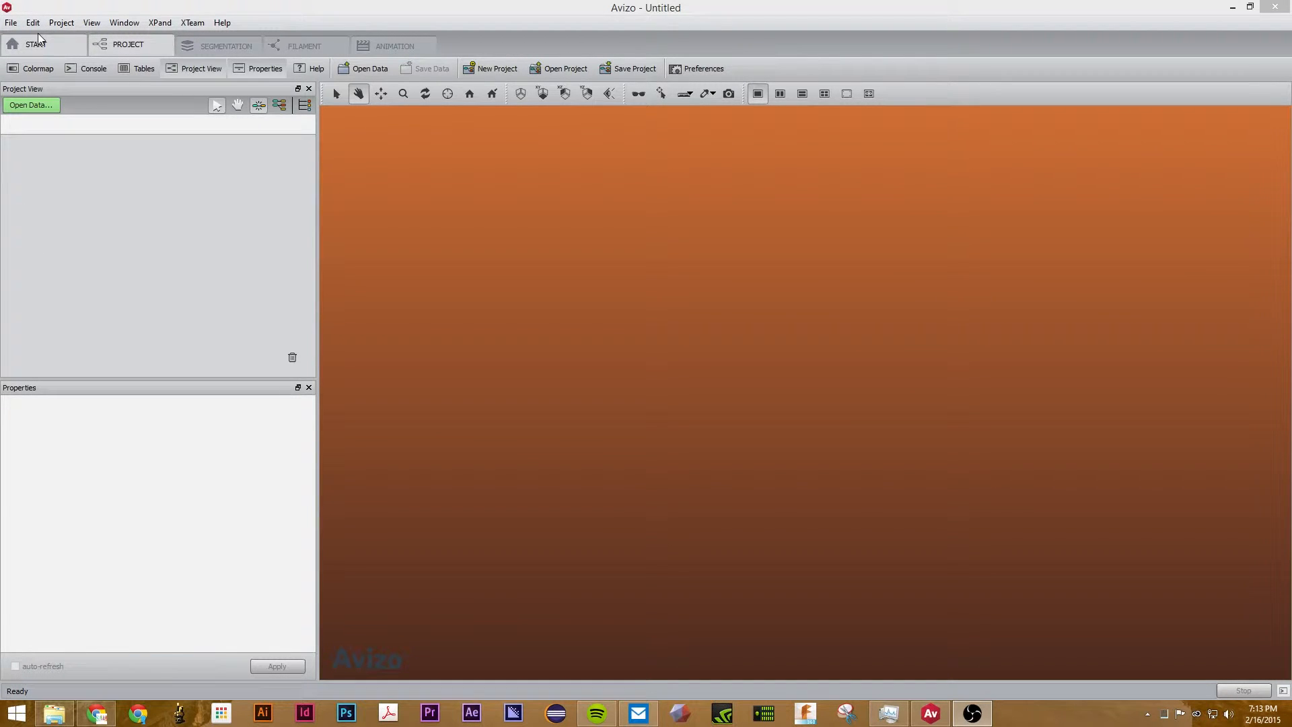
mouse_move(62, 23)
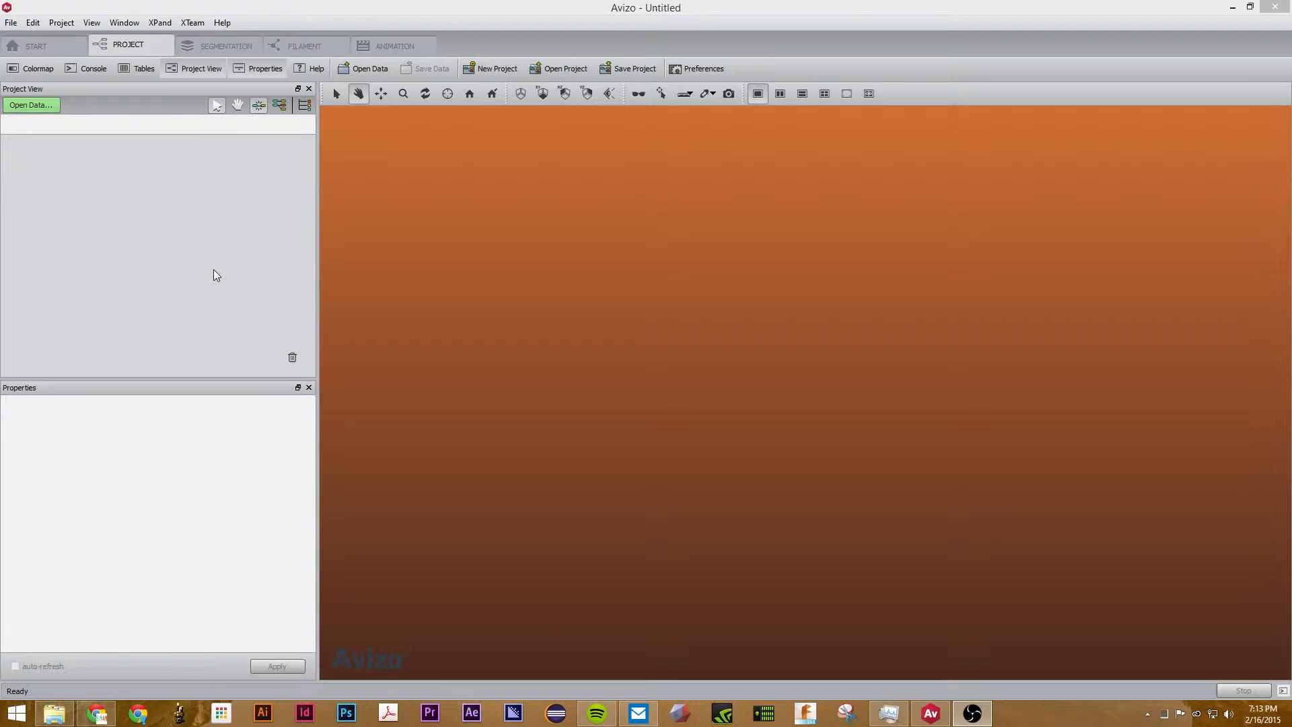
mouse_move(213, 273)
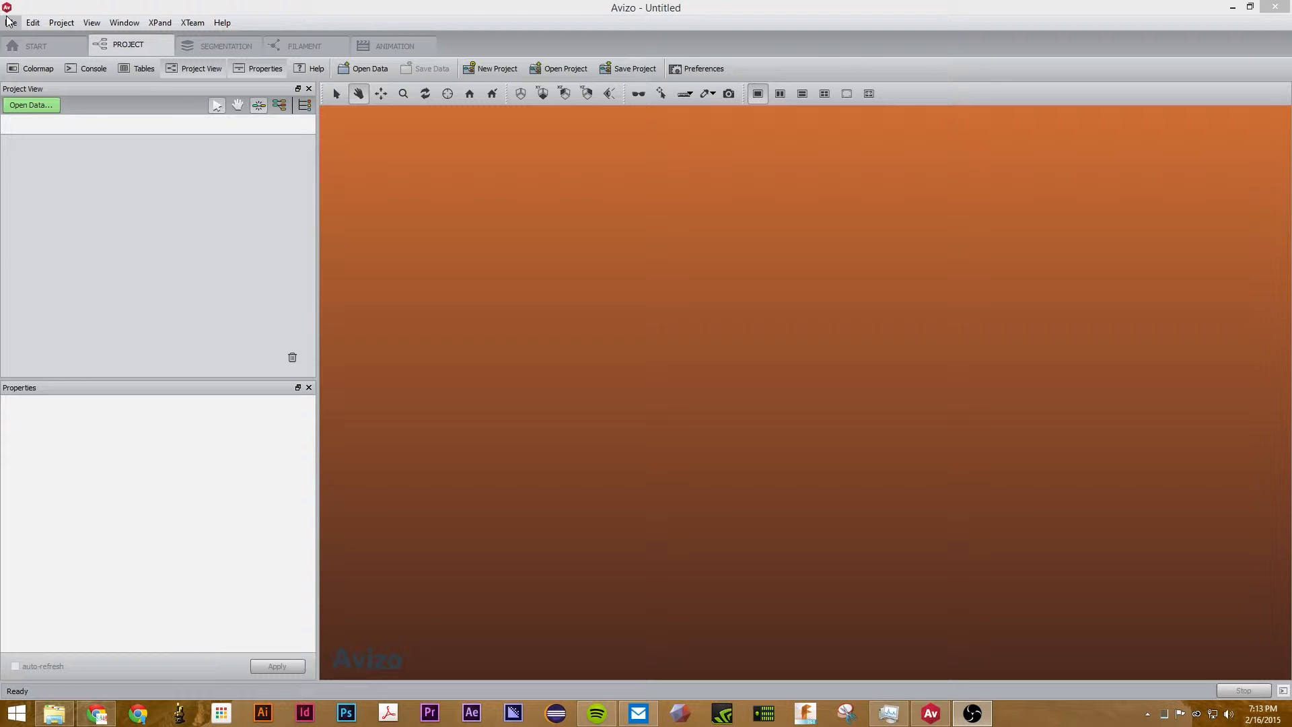
Show Avizo's File menu with its data and project commands
click(6, 9)
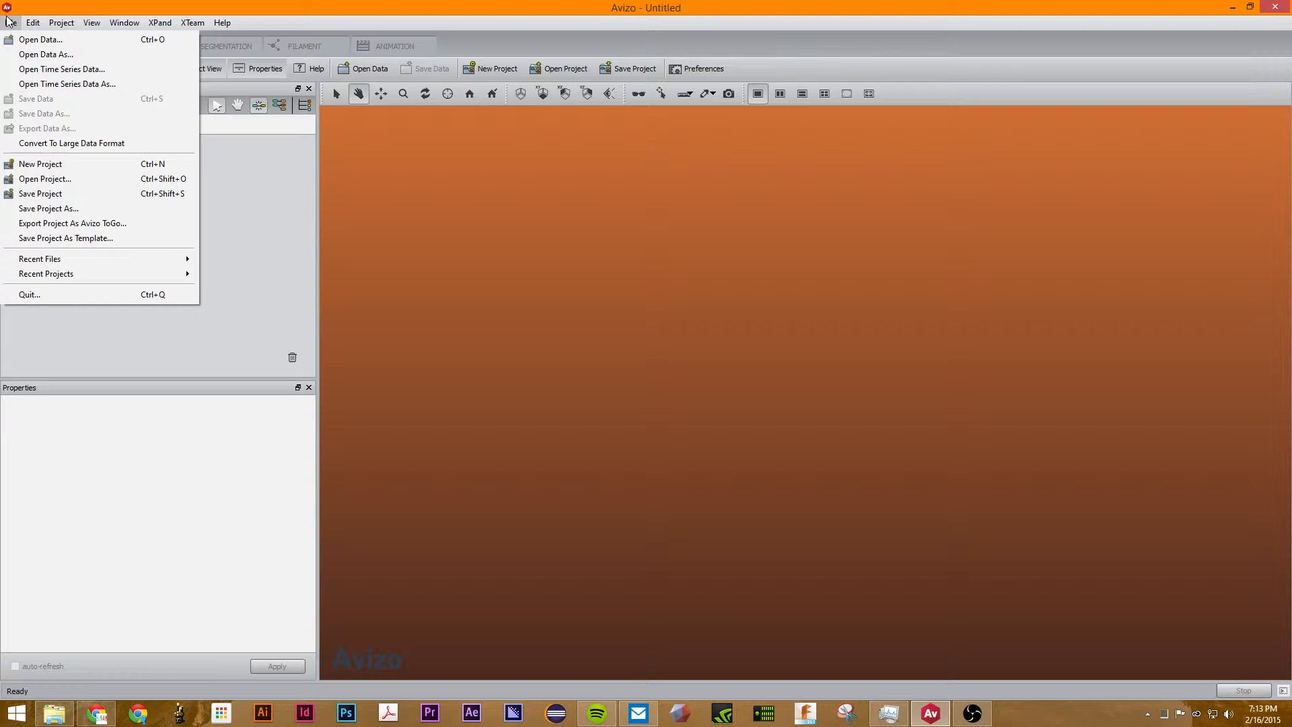
mouse_move(23, 25)
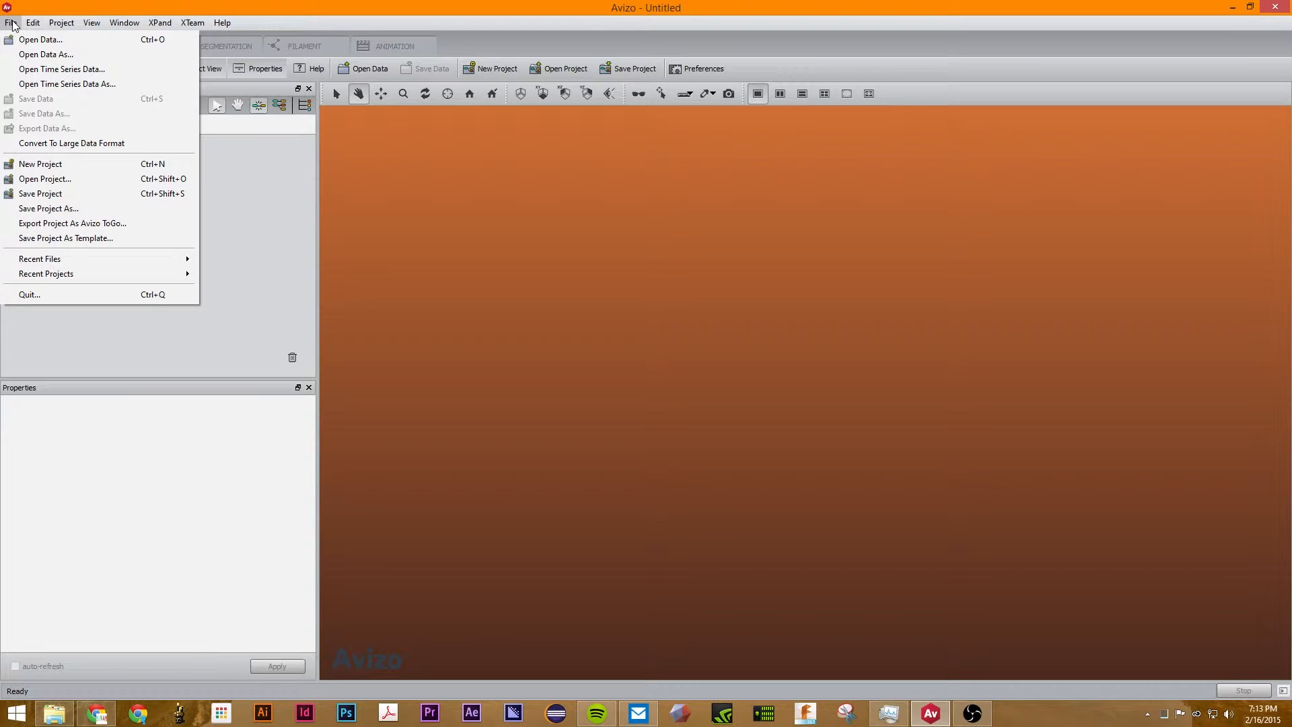
mouse_move(68, 83)
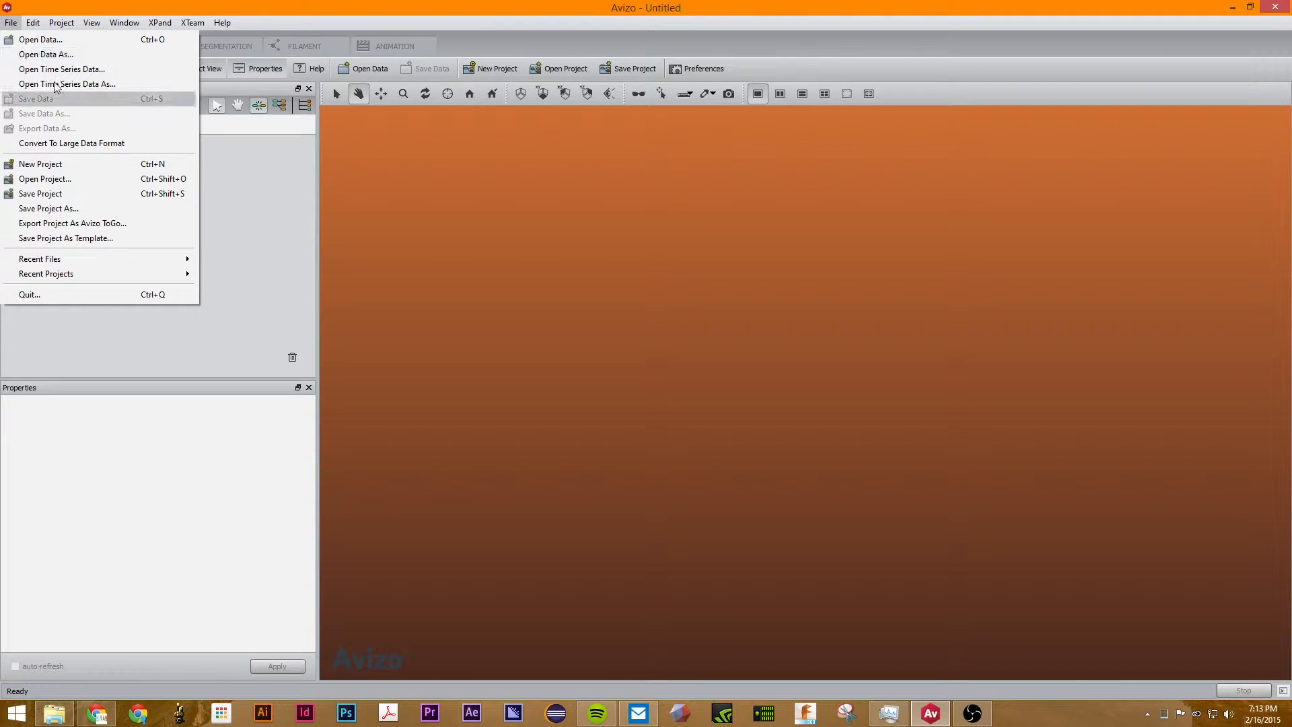
mouse_move(64, 54)
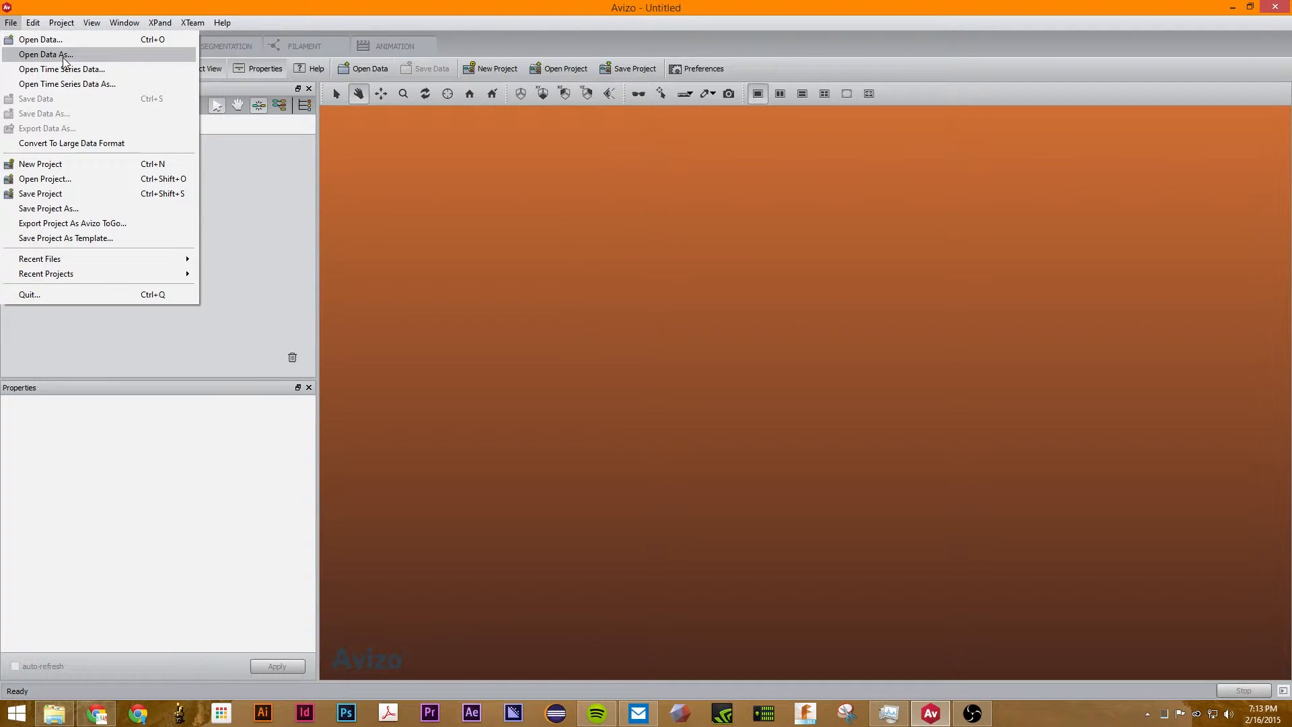
Use Open Data As to browse C:\Program Files\Avizo-9.0.0\data\tutorials and select chocolate-bar
click(47, 54)
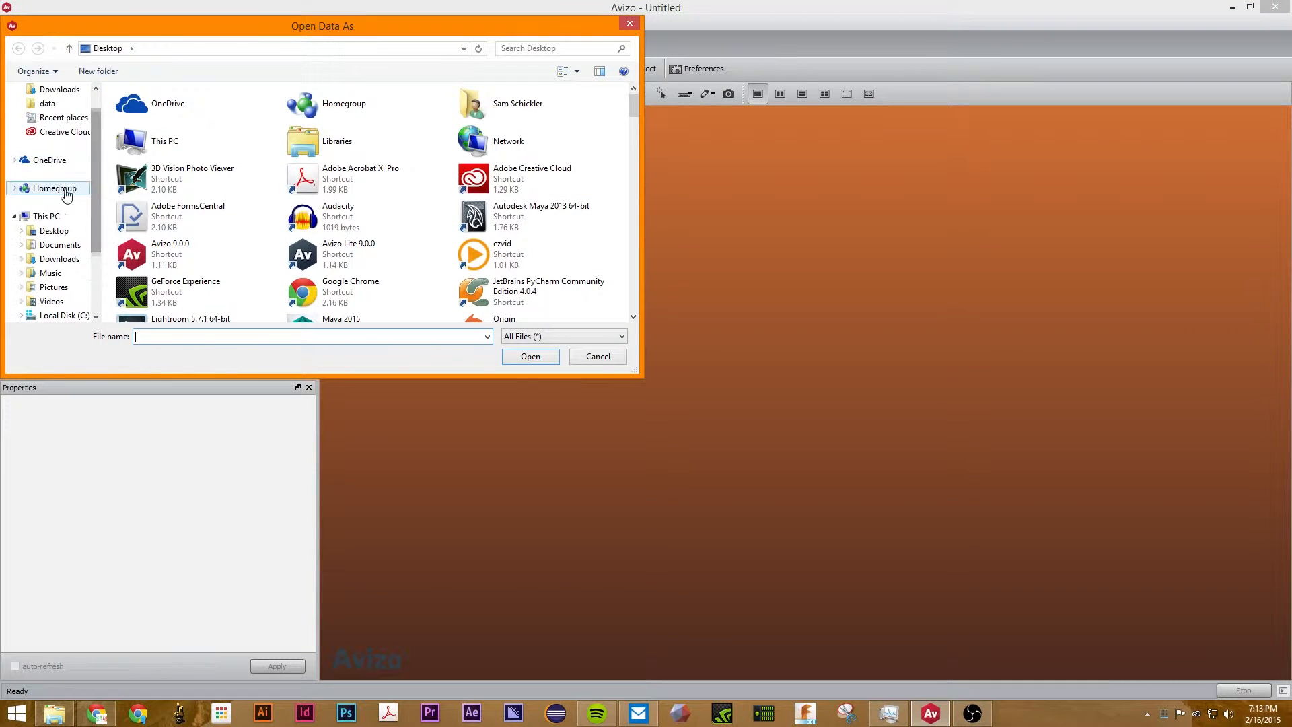
click(46, 216)
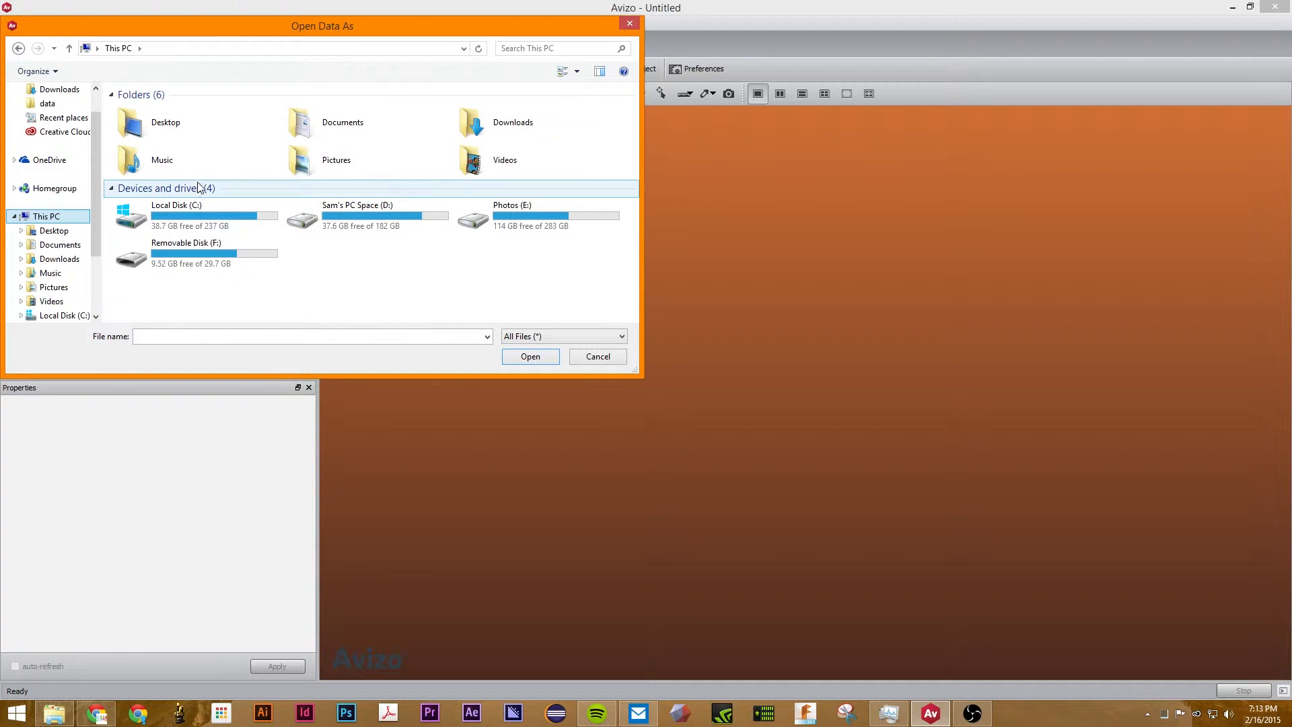
double_click(176, 214)
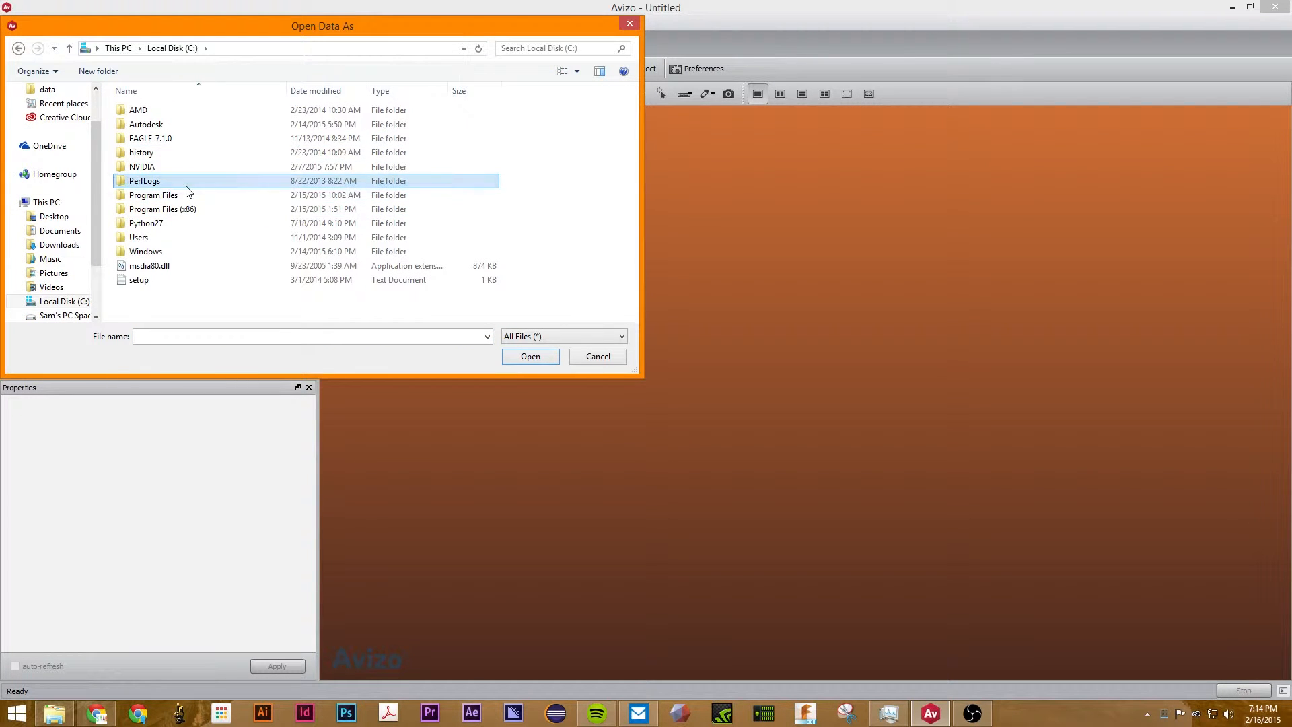
double_click(153, 195)
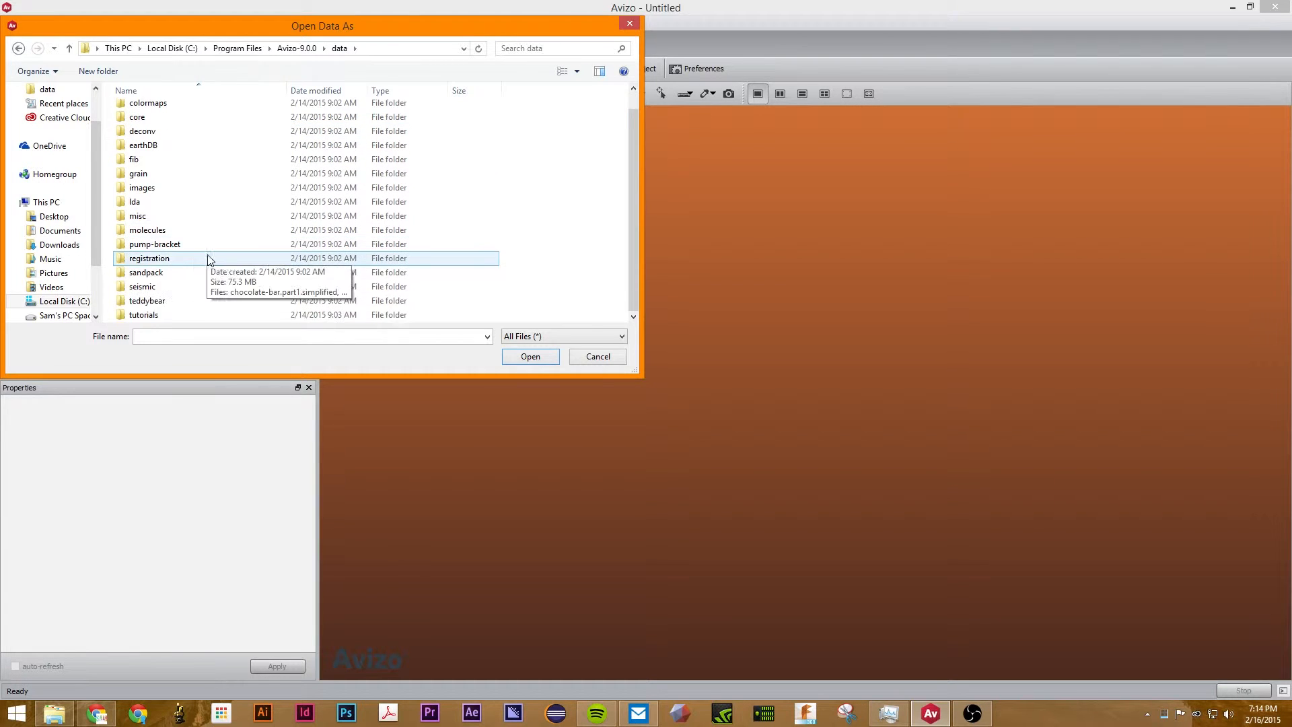
double_click(142, 314)
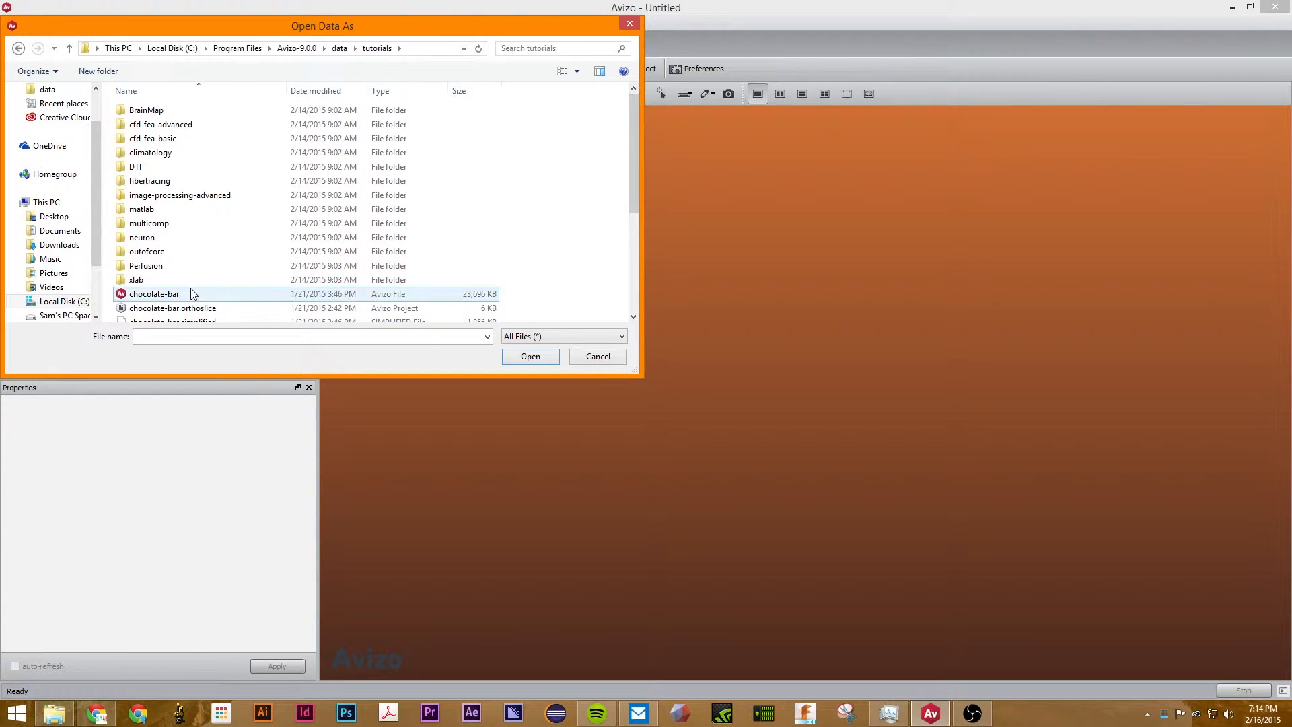
click(153, 294)
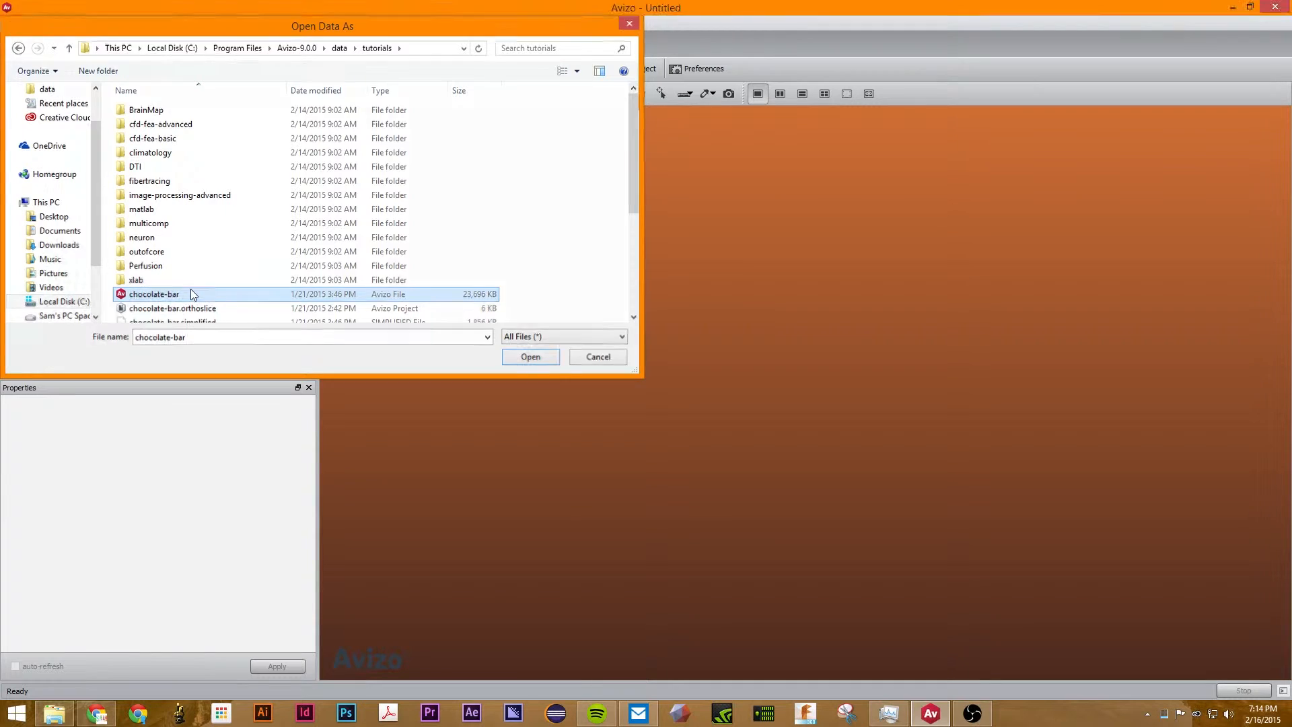
Open chocolate-bar as Avizo Large Disk Data and select chocolate-bar.am to view its properties
click(531, 356)
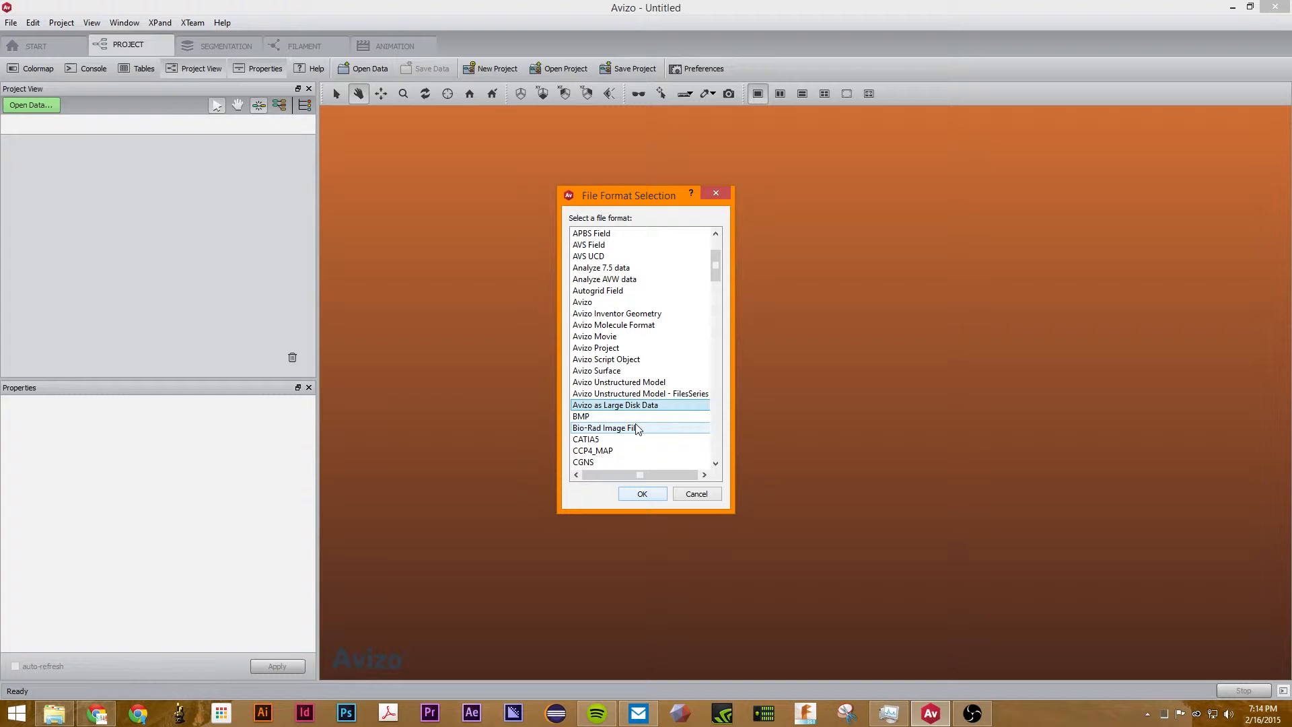
click(642, 493)
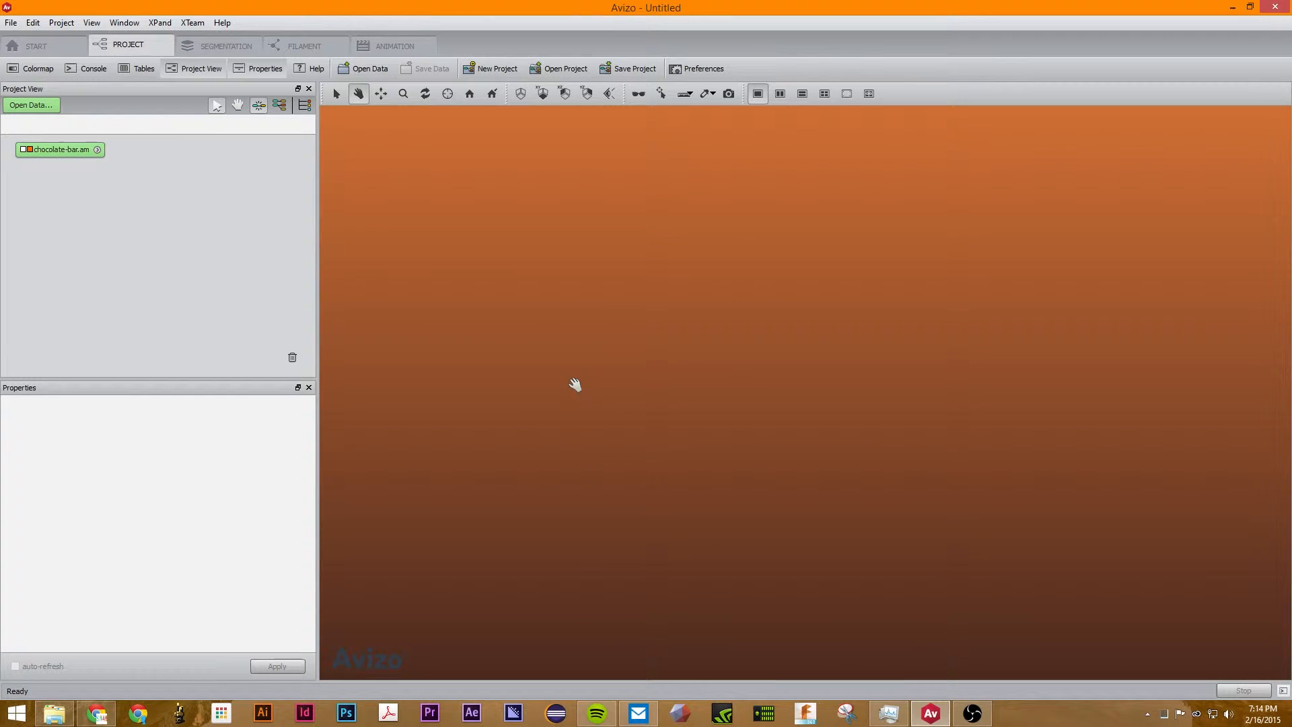
click(59, 149)
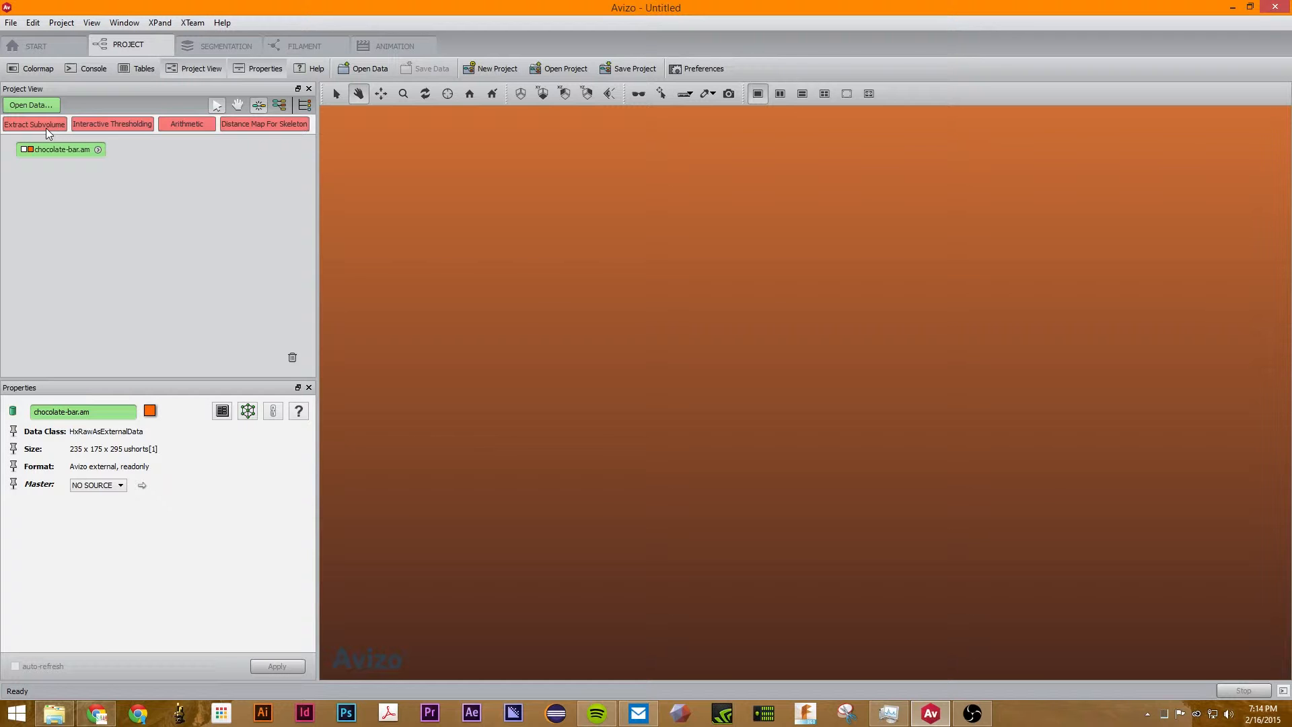
Attach Extract Subvolume to chocolate-bar.am and size its box to 235×99×52
click(35, 123)
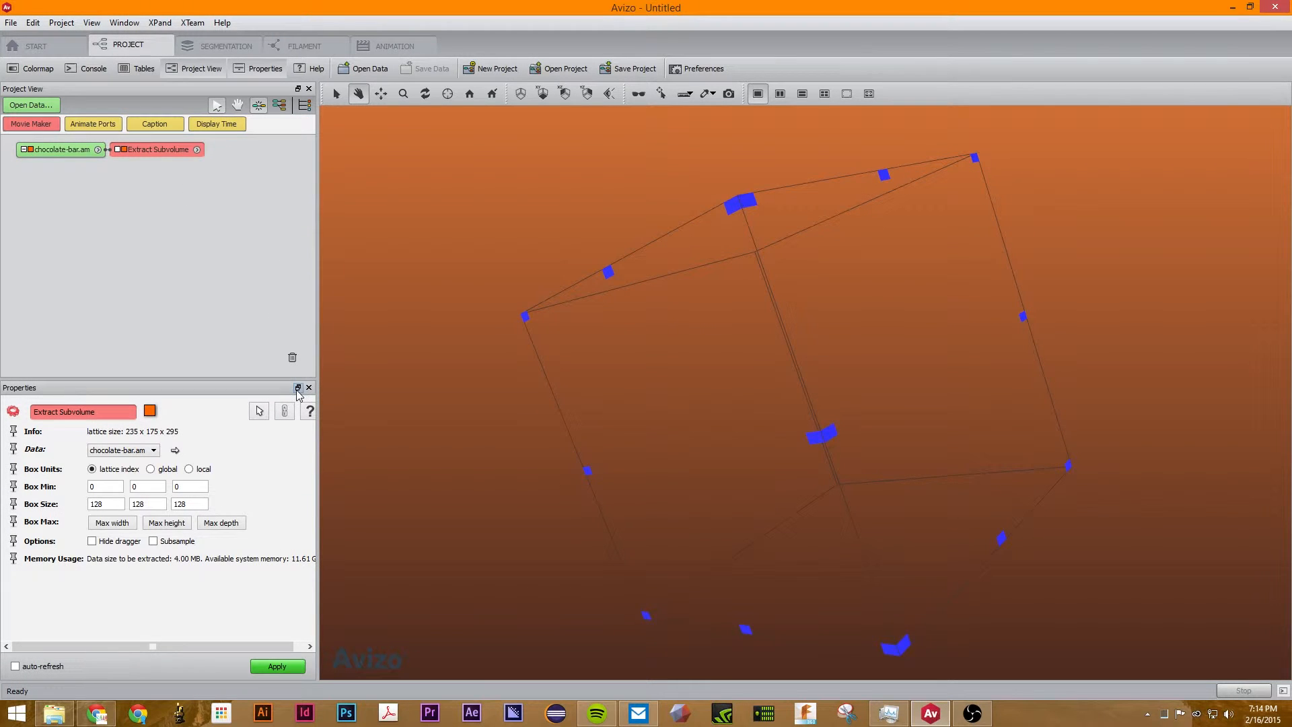
drag(741, 330, 859, 370)
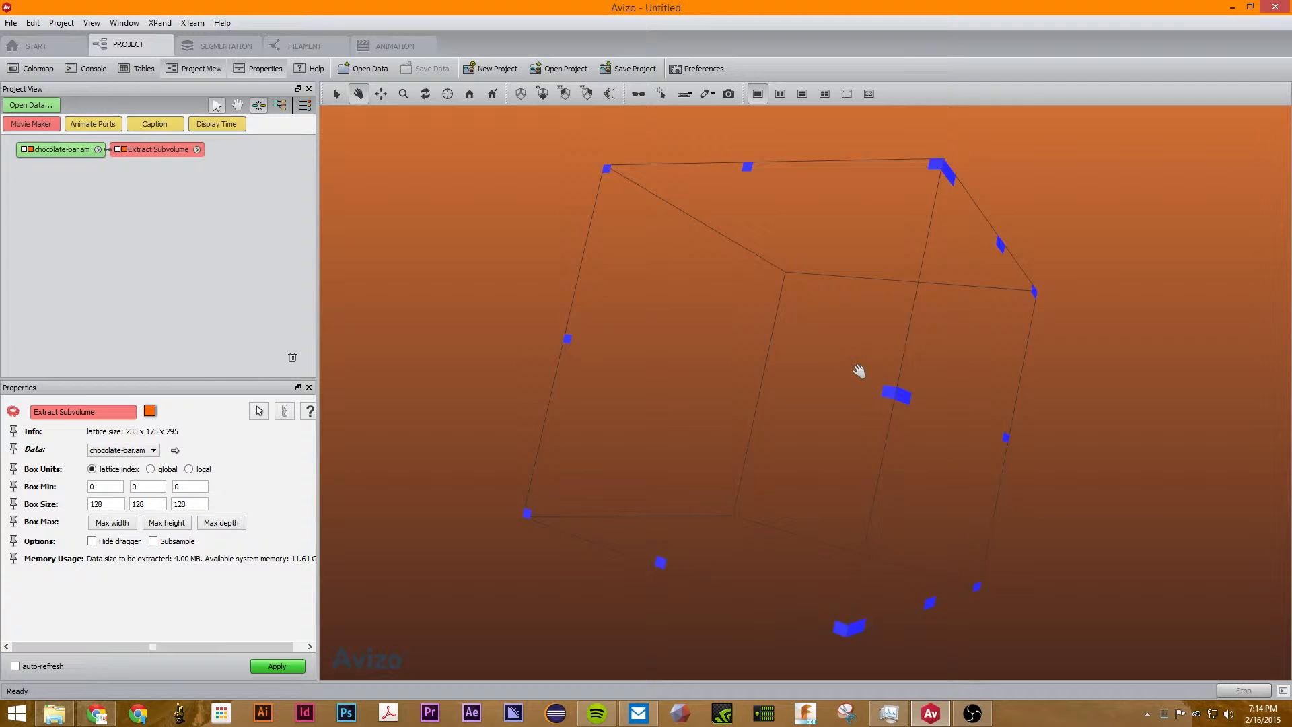
click(112, 522)
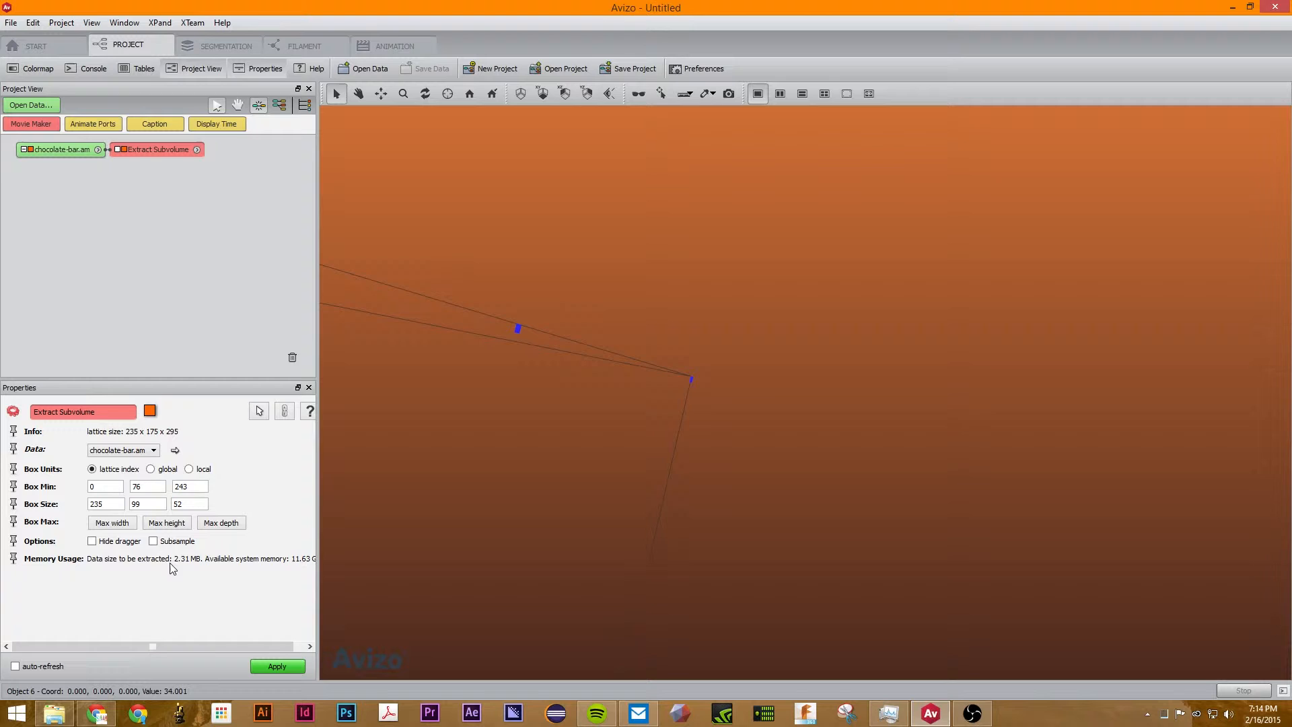
mouse_move(195, 564)
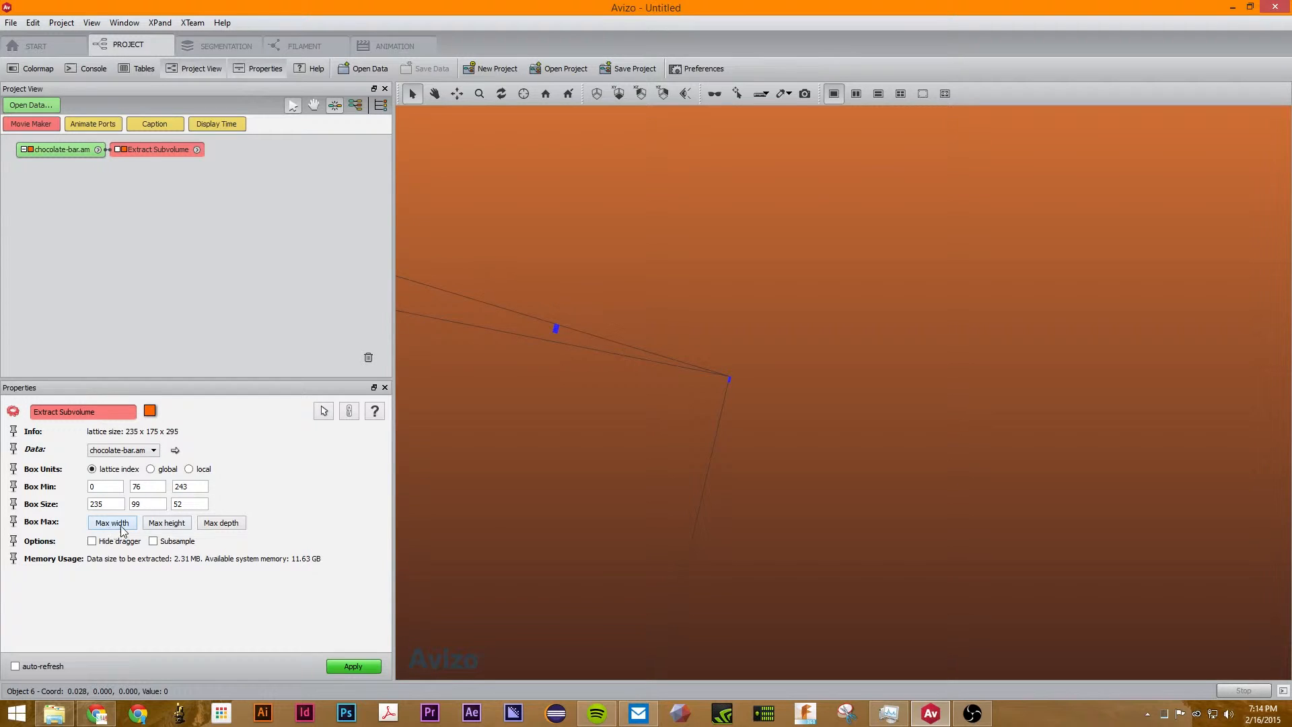
Max out the extraction box width and height to span the full 235×175×295 volume
click(112, 522)
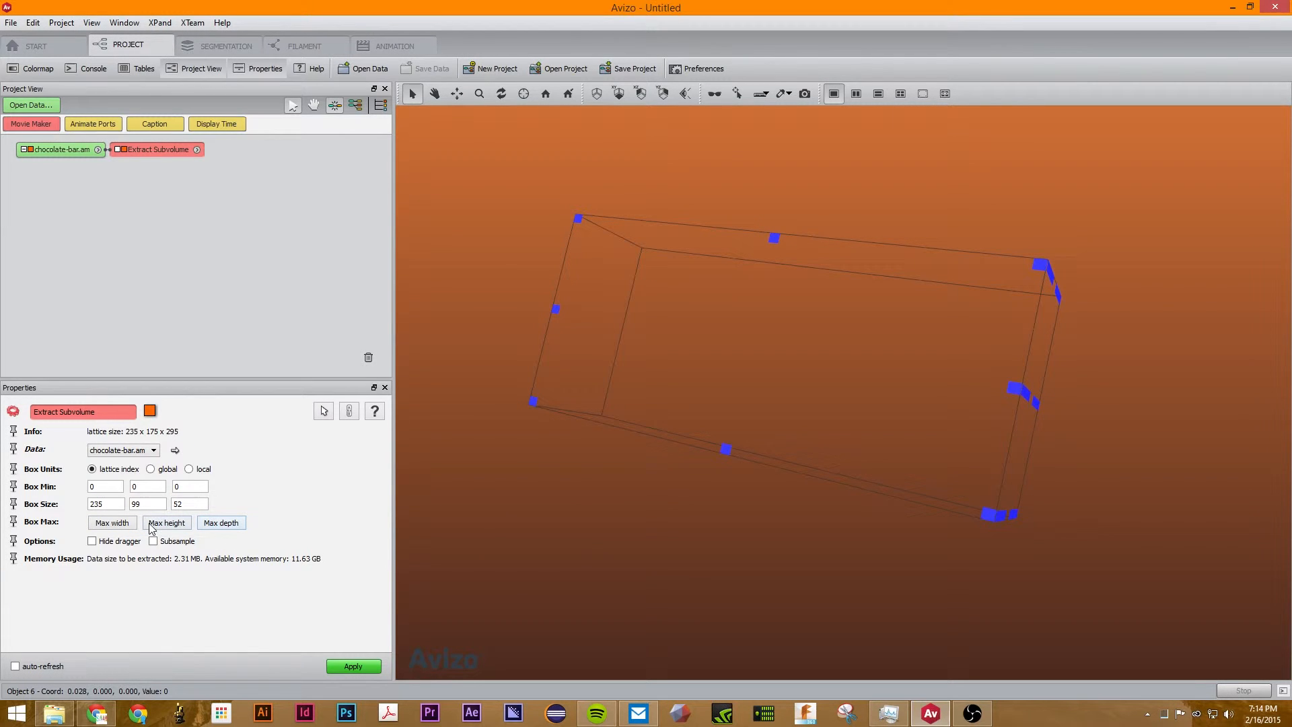
click(221, 523)
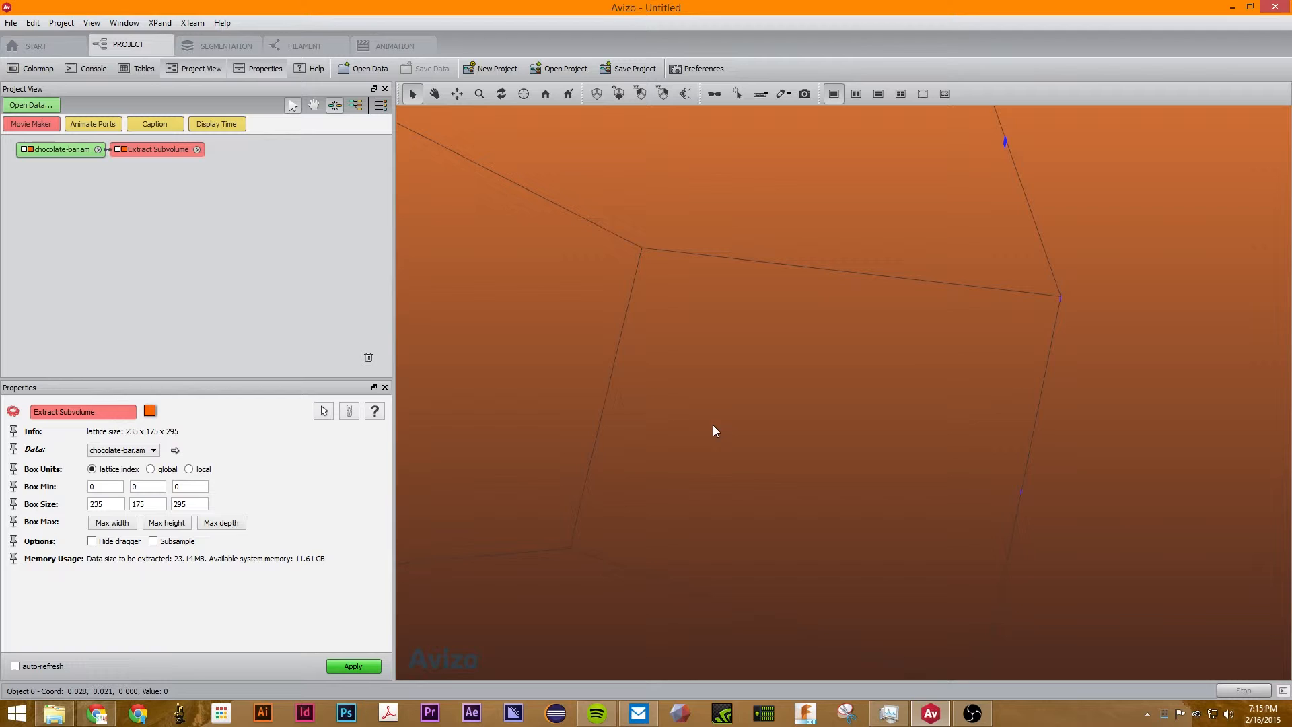
mouse_move(821, 381)
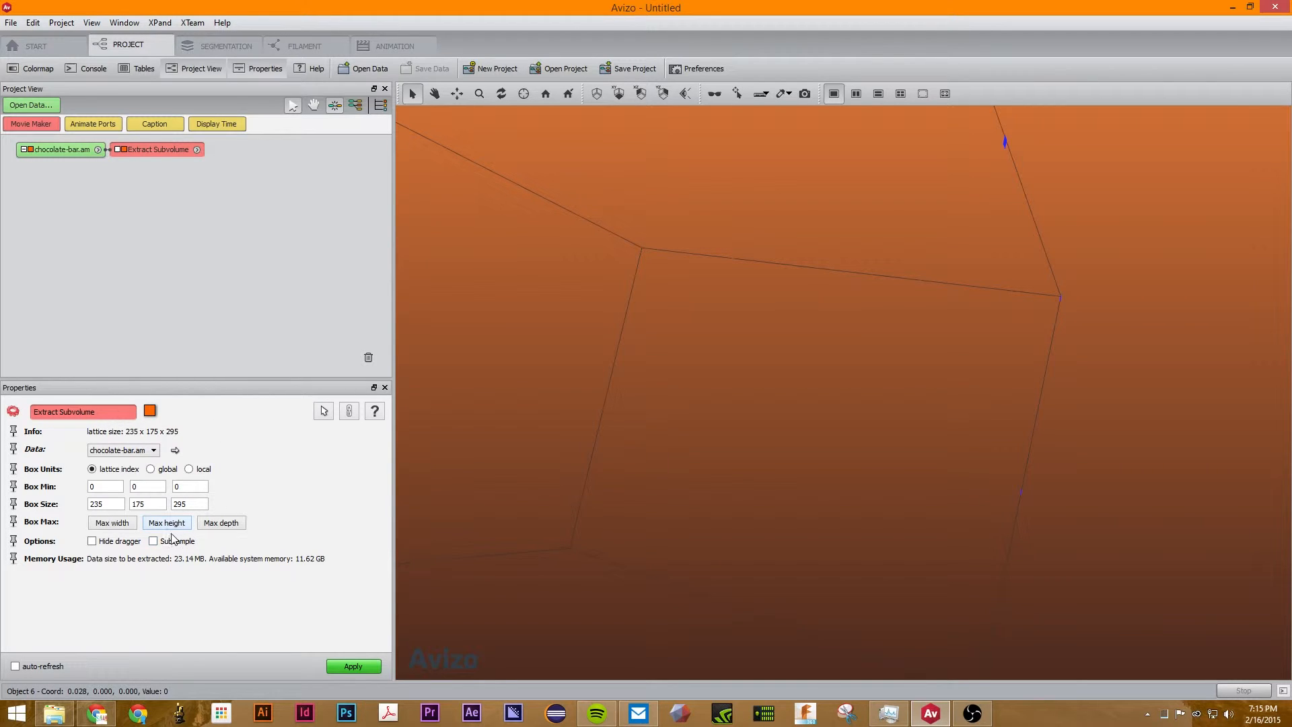
Enable Subsample with factor 4 on x, y and z, shrinking extraction to about 356 KB
click(153, 540)
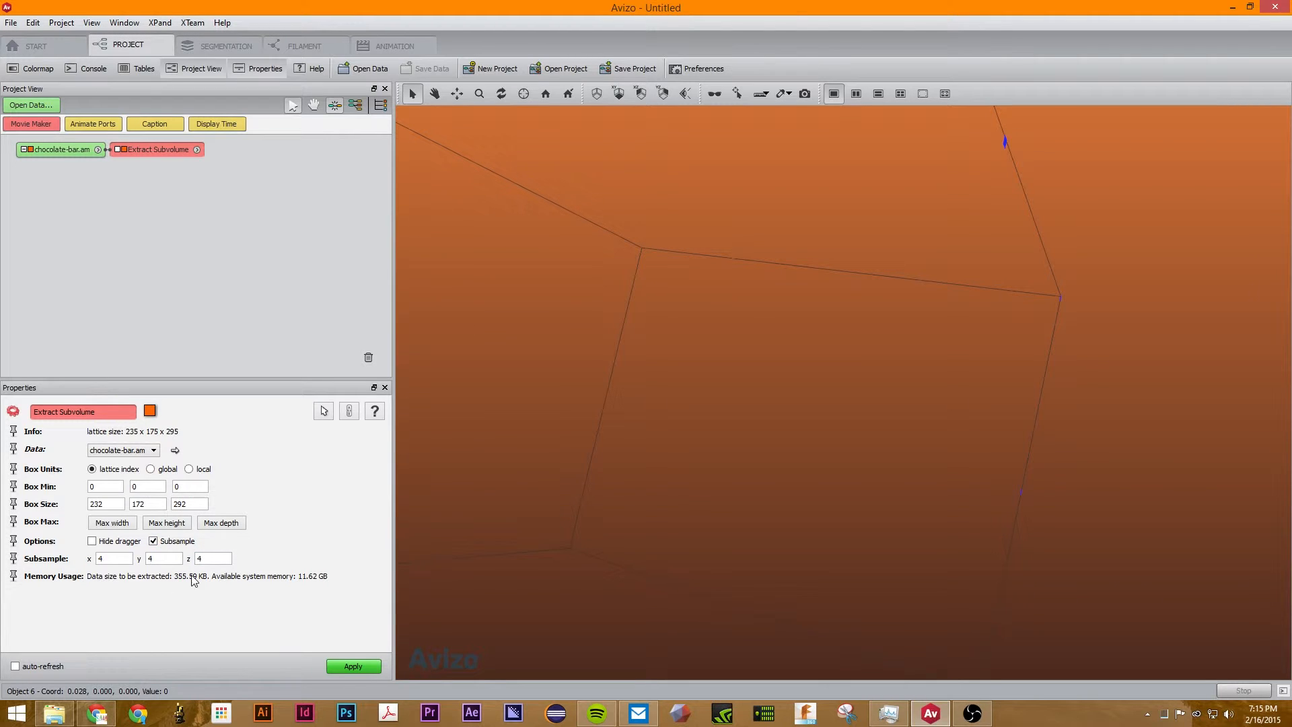
click(353, 666)
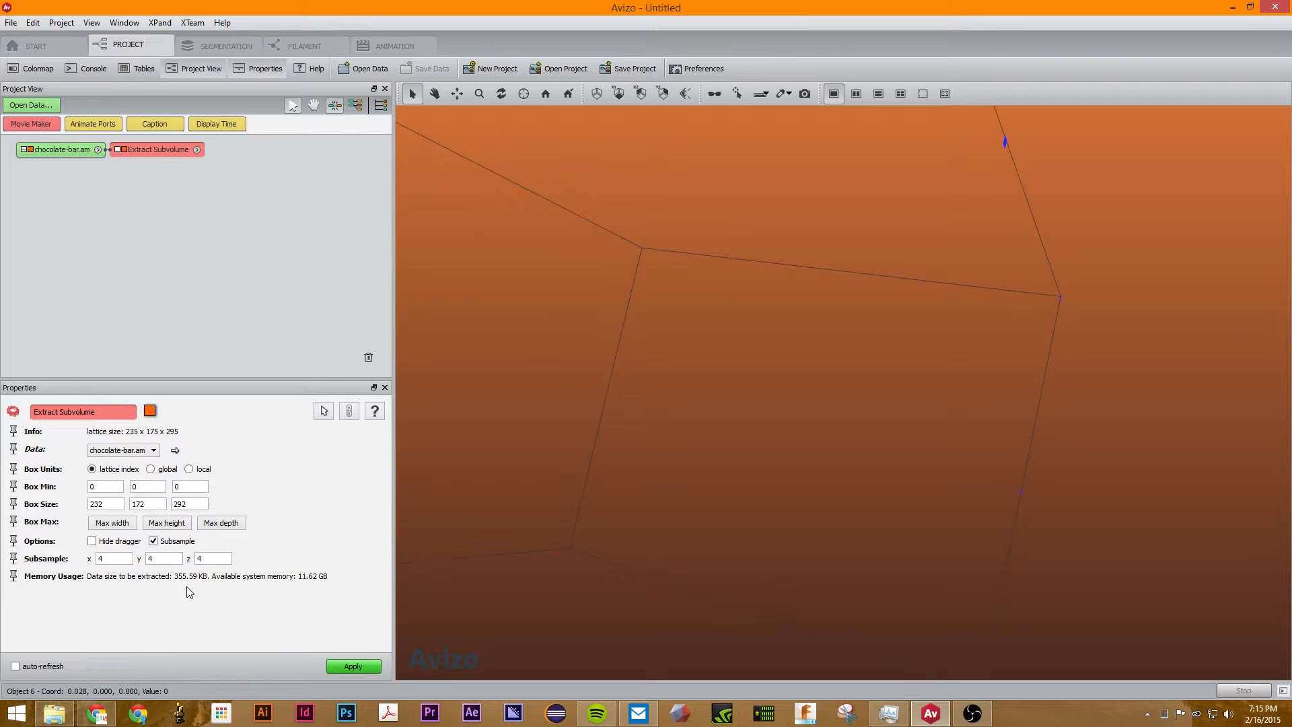
Apply the extraction, attach Volume Rendering, and re-extract at full resolution without subsampling
click(353, 666)
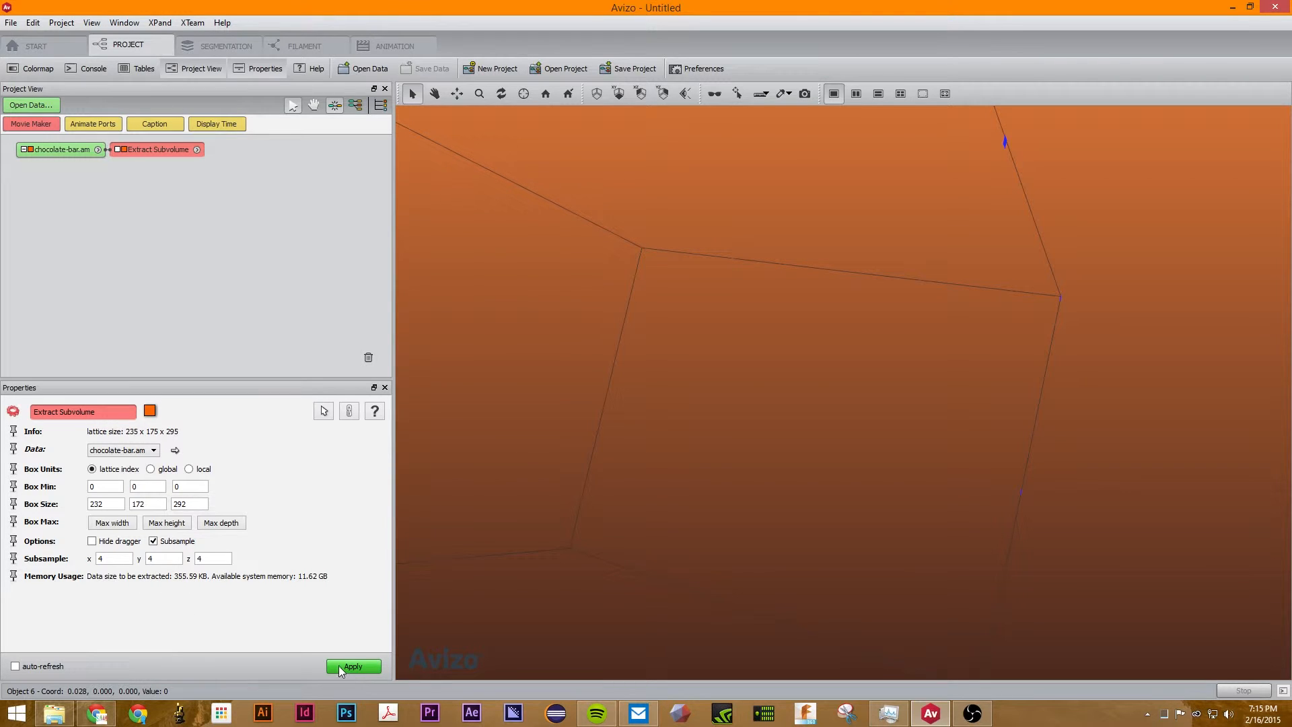
click(353, 666)
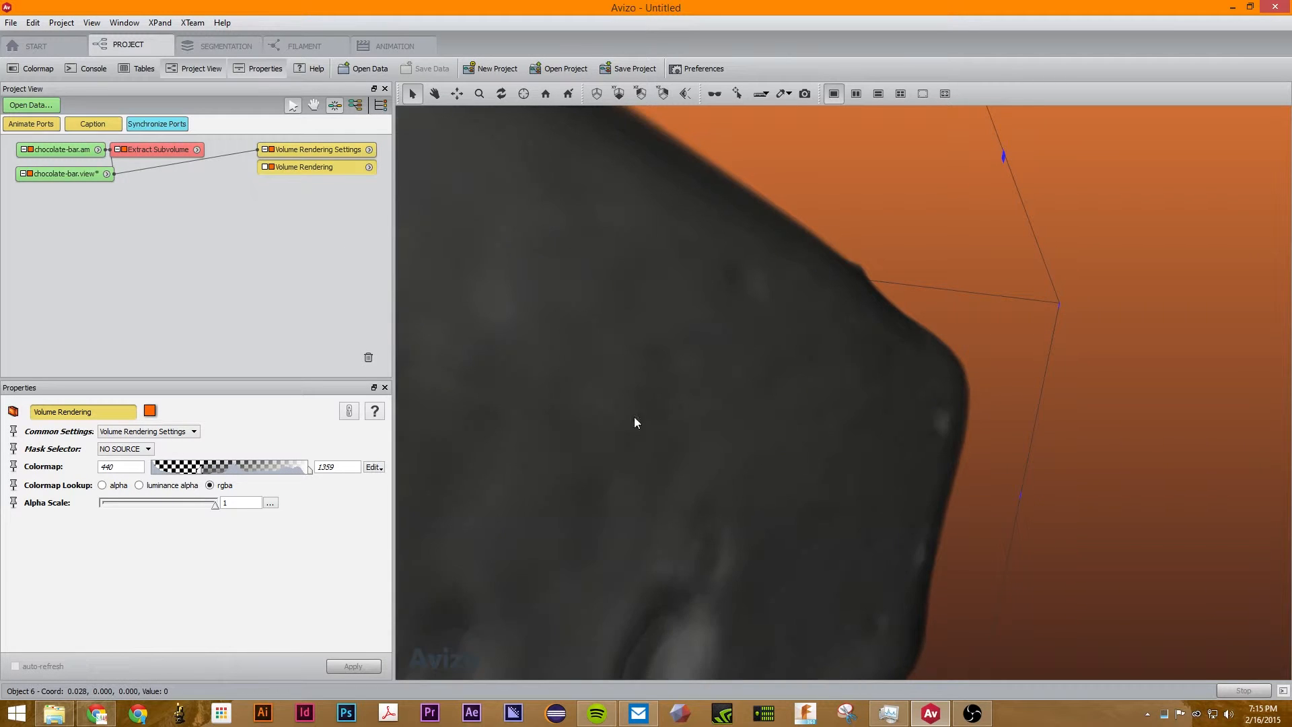
click(158, 149)
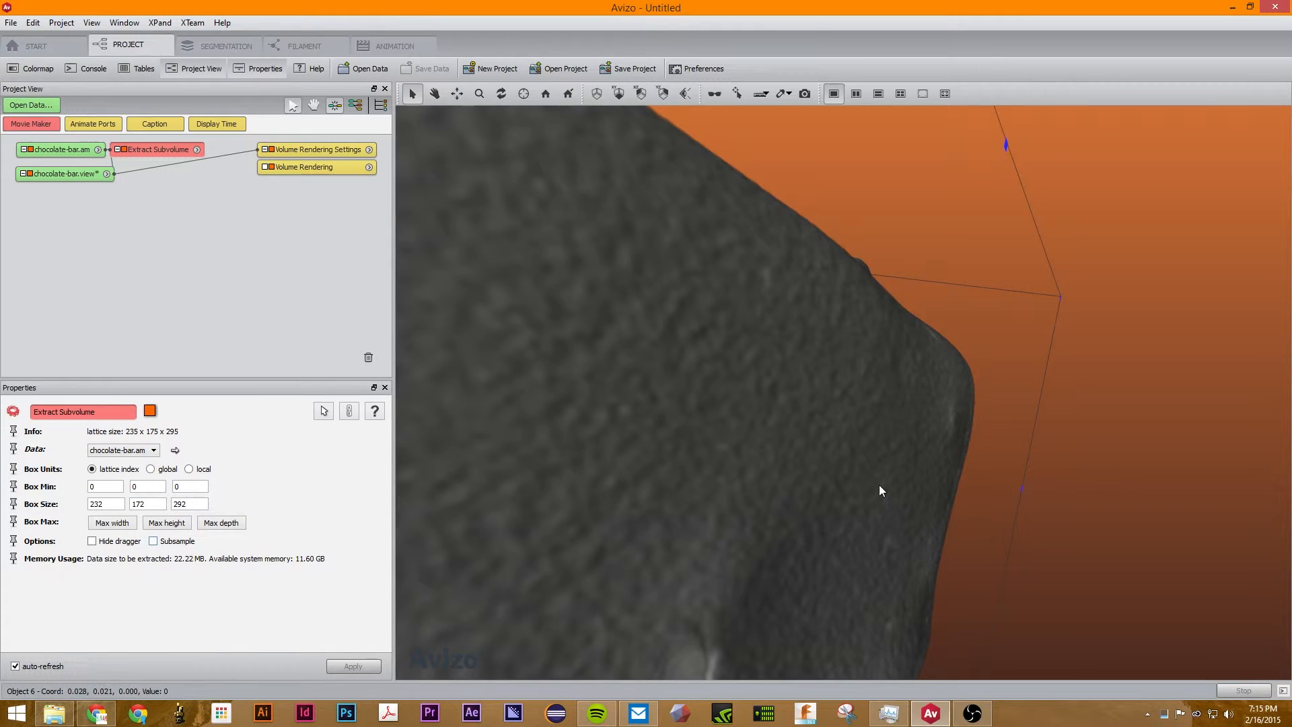
click(153, 541)
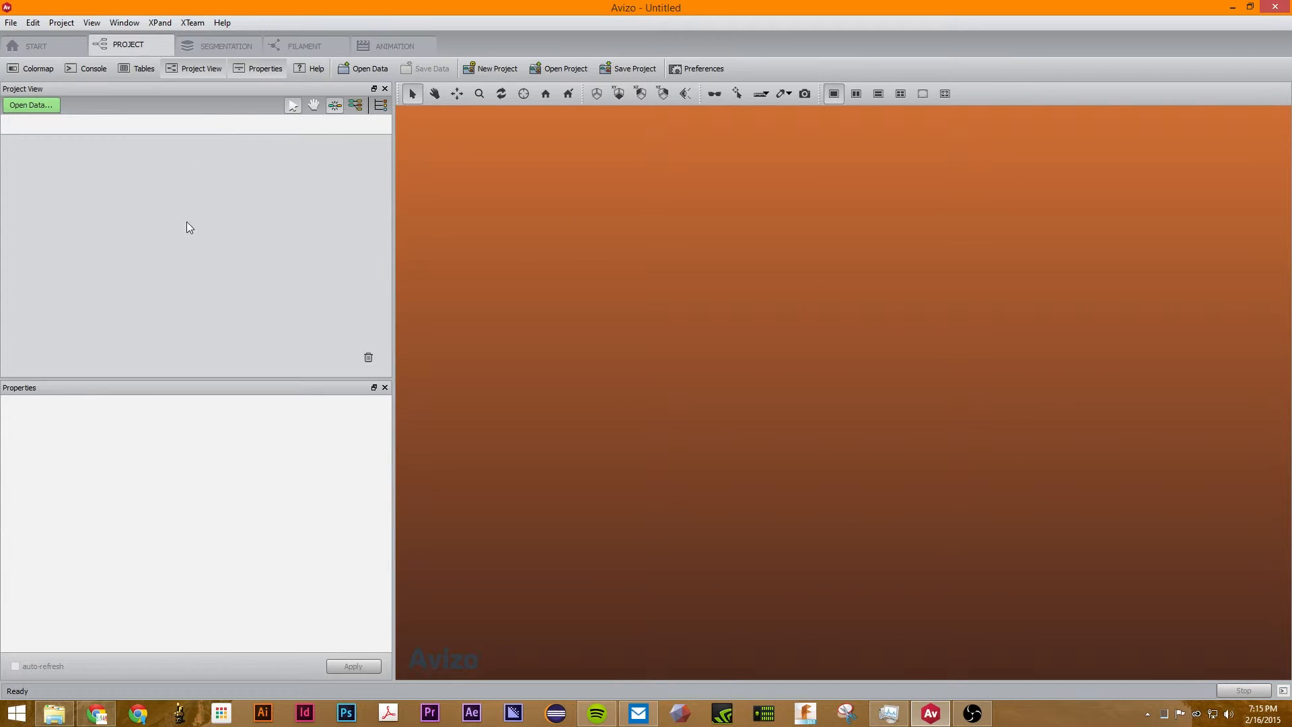
mouse_move(58, 8)
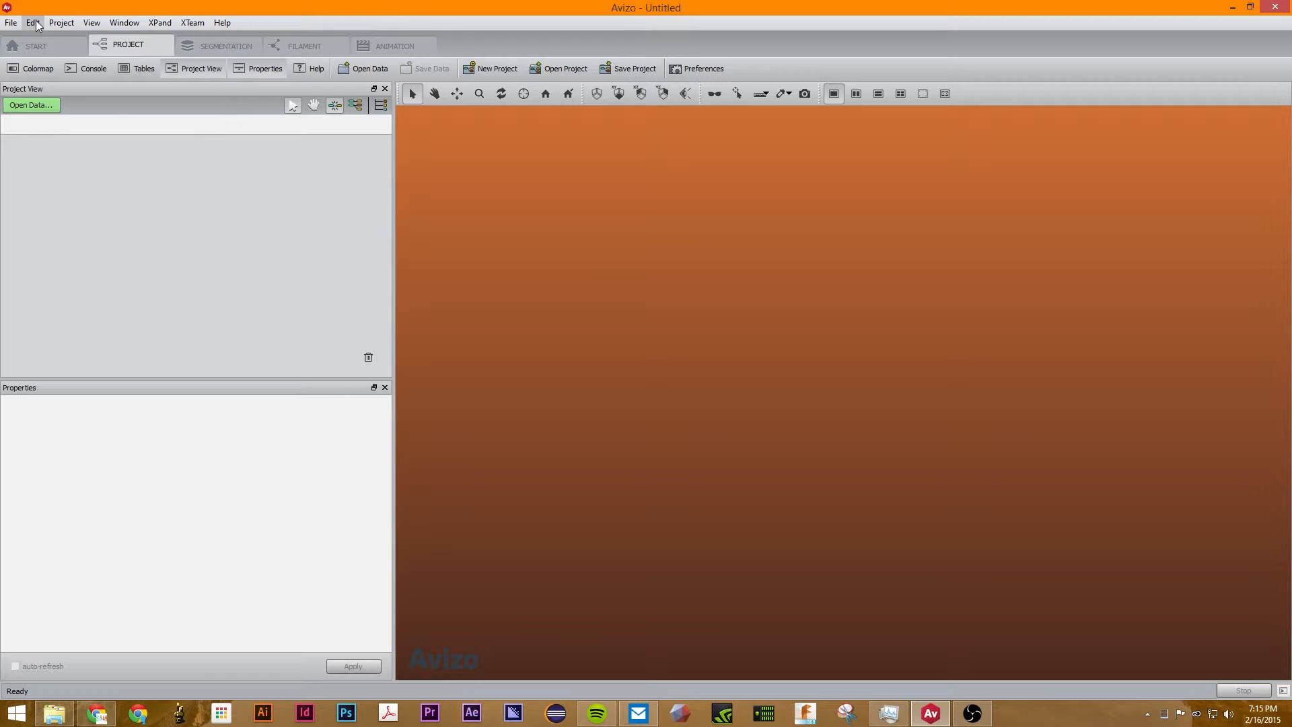
Set the LDA Out-of-Core Threshold in Preferences to 10 MB and apply it
click(703, 67)
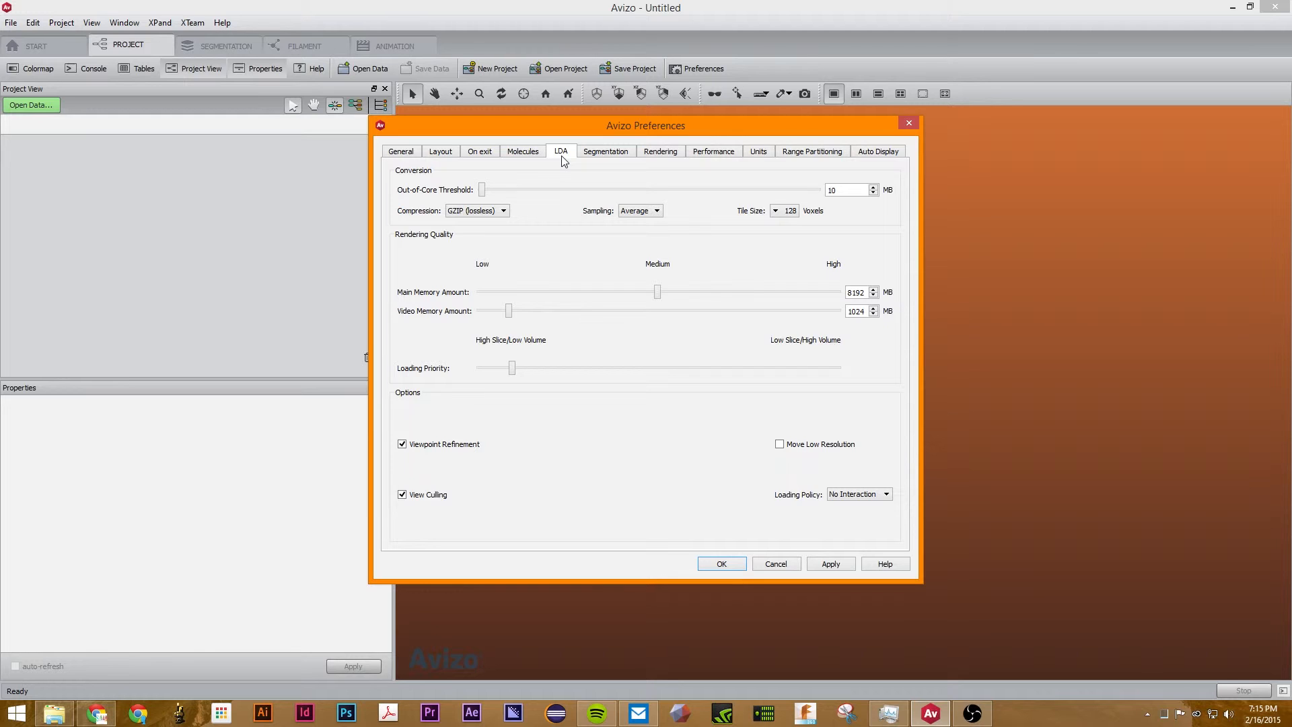
mouse_move(511, 191)
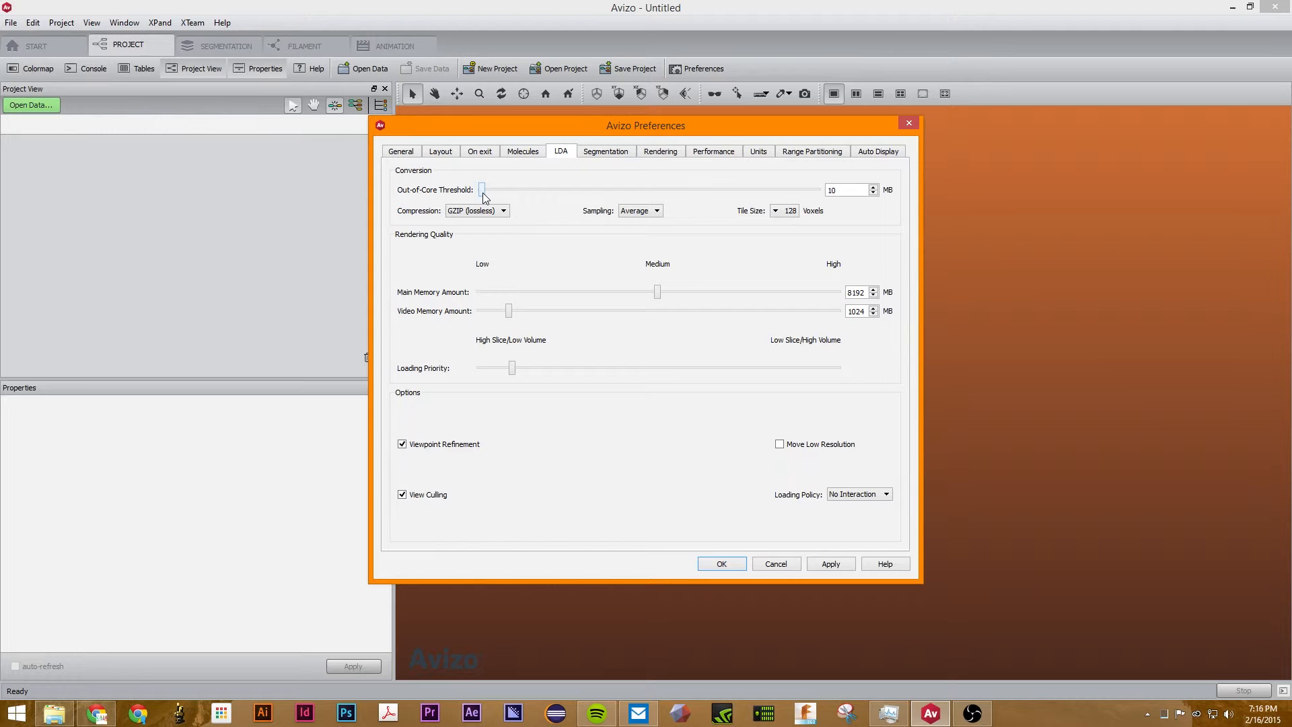
drag(482, 190, 562, 190)
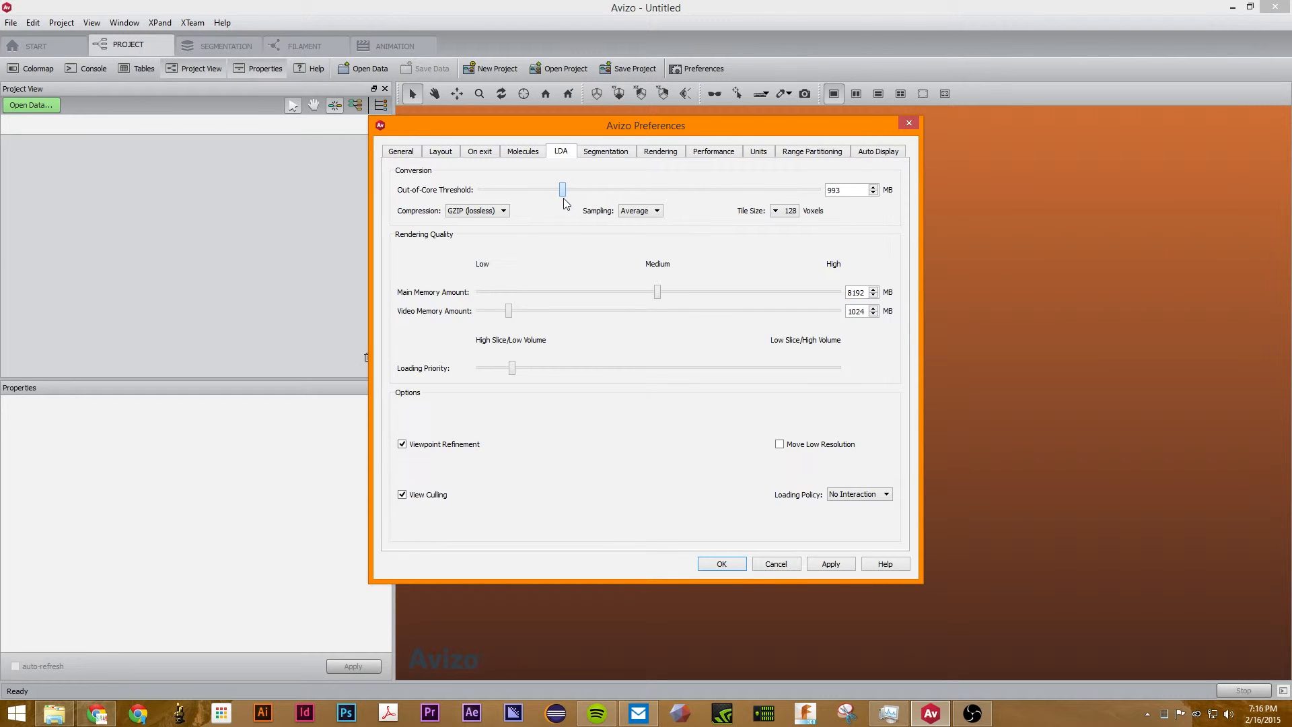
drag(562, 190, 565, 190)
text(10)
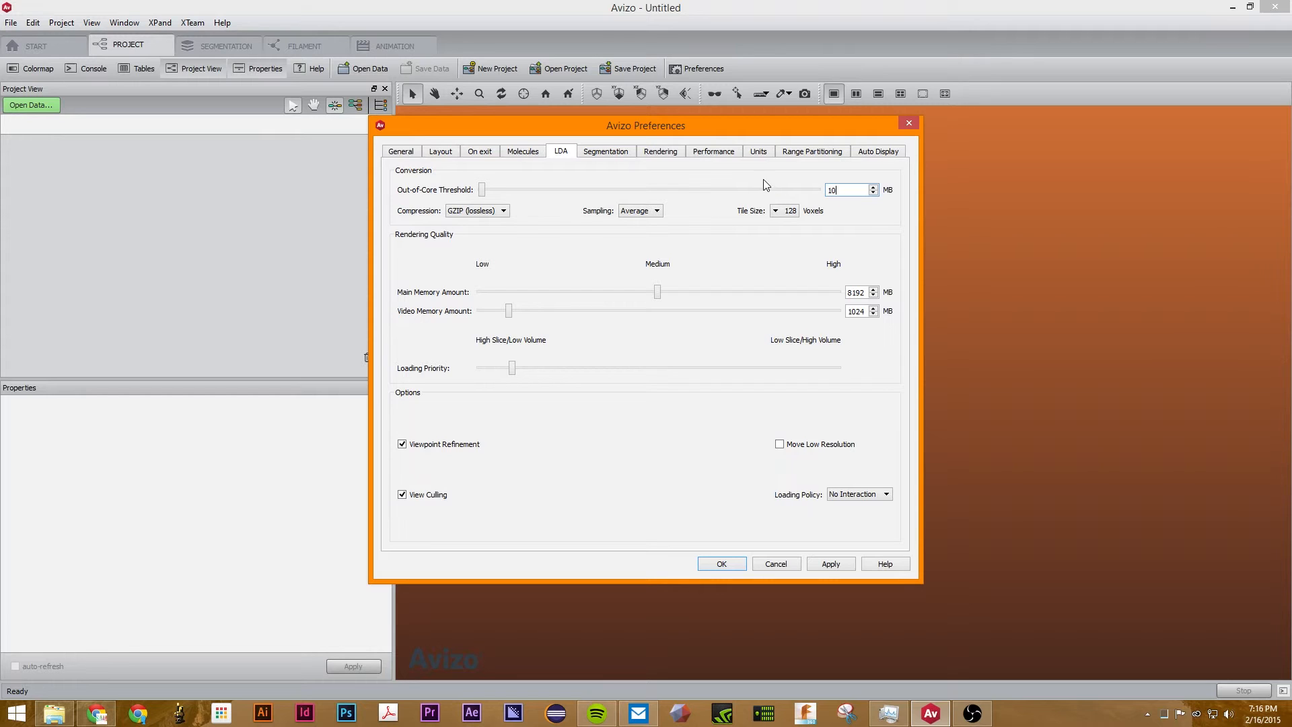
drag(482, 190, 564, 190)
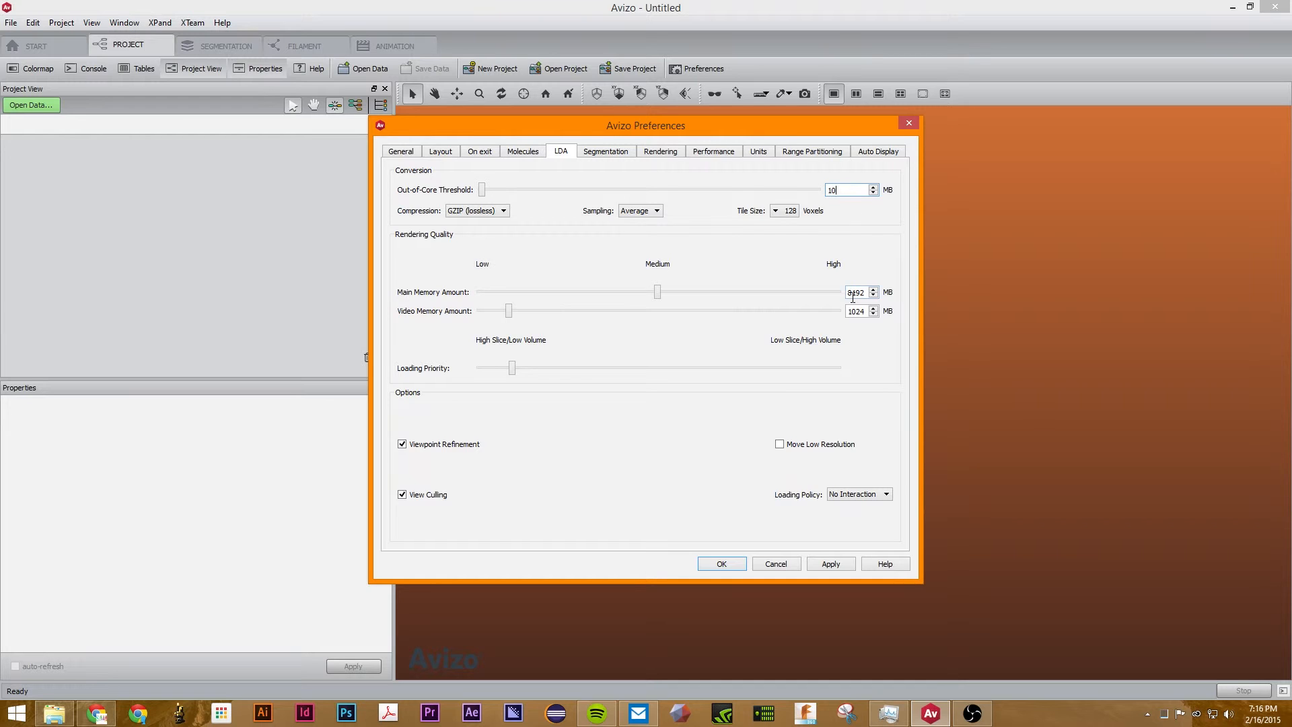
click(831, 564)
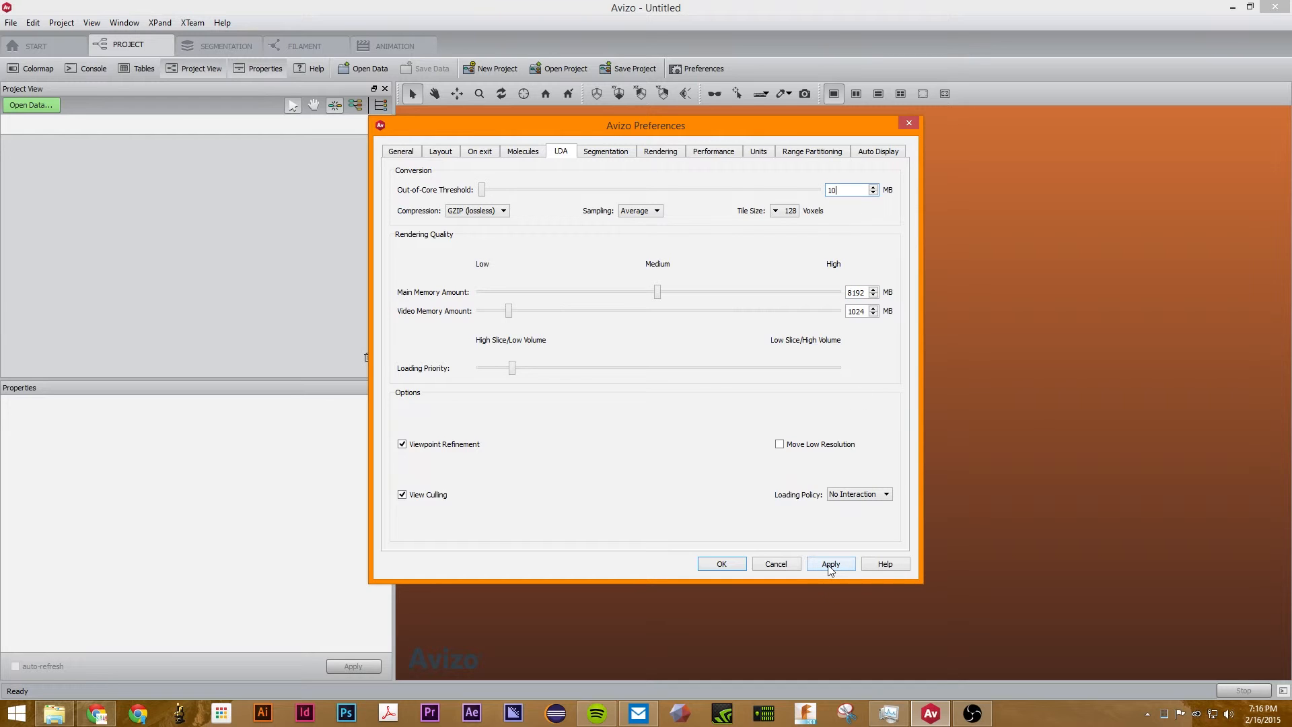
click(830, 564)
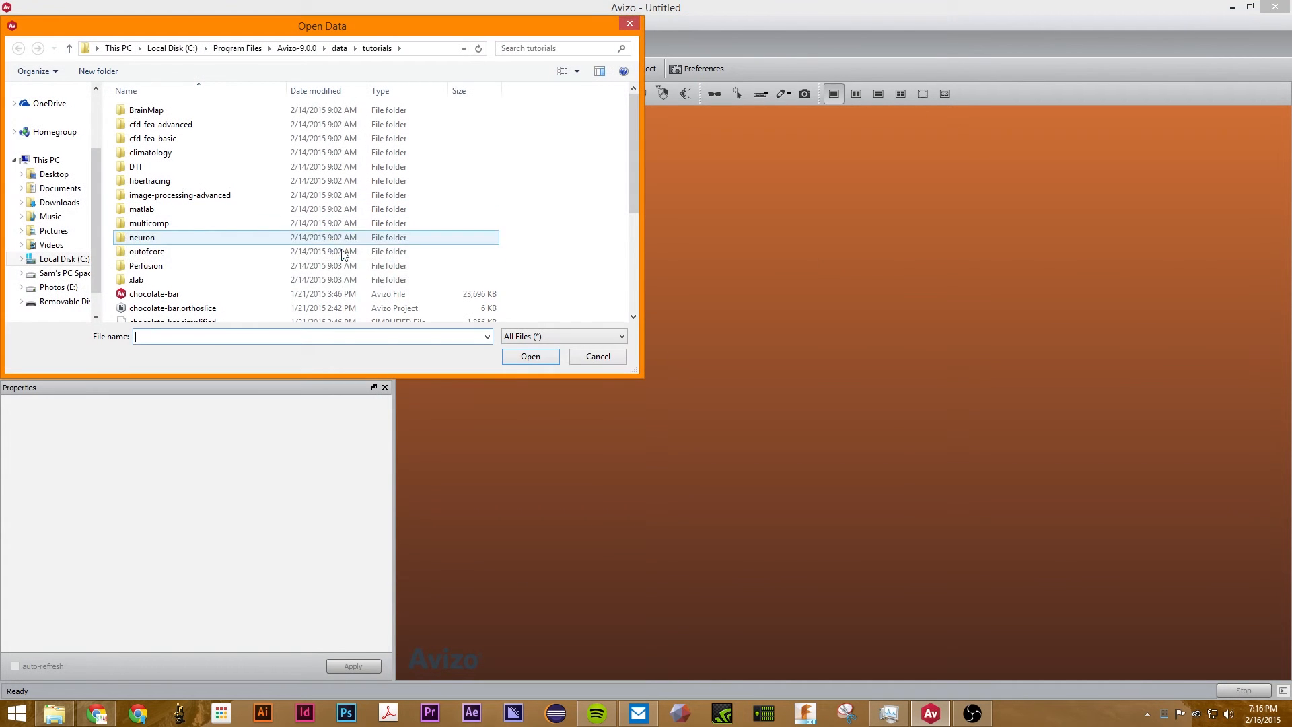
Open chocolate-bar and accept converting it to Large Data Access (LDA) format
click(530, 356)
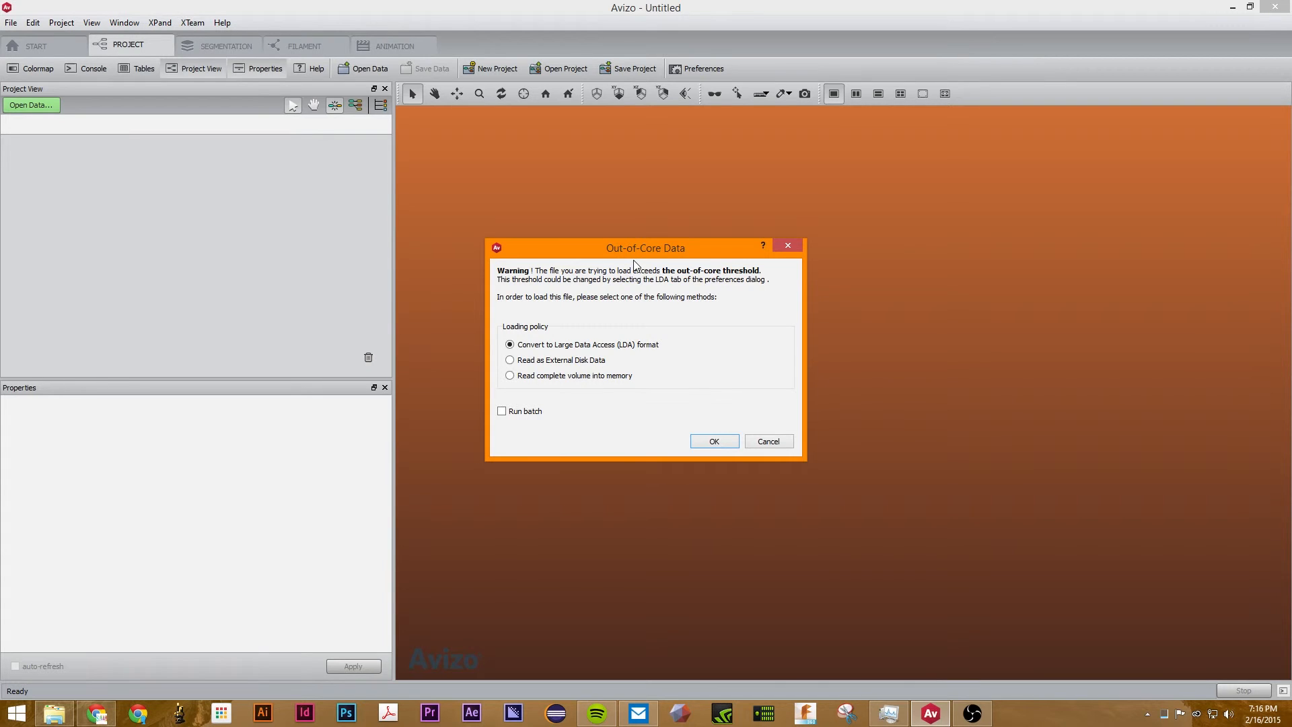
mouse_move(548, 359)
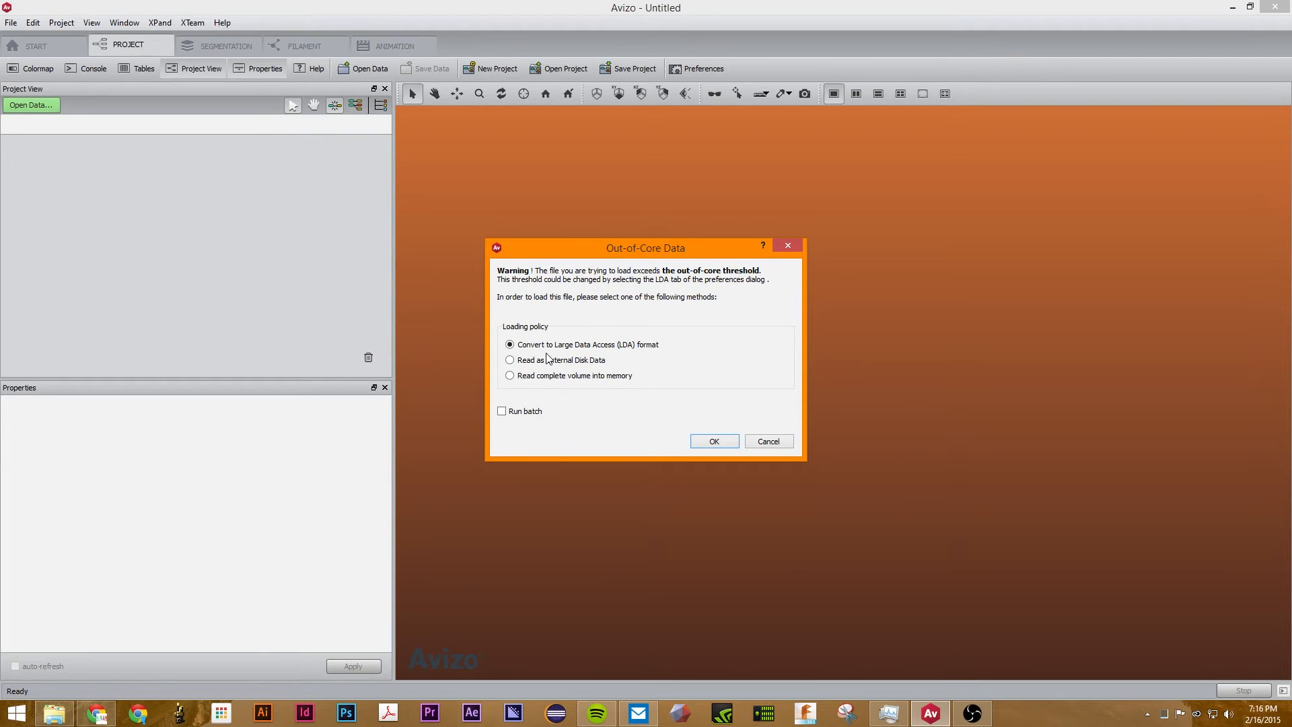
mouse_move(578, 379)
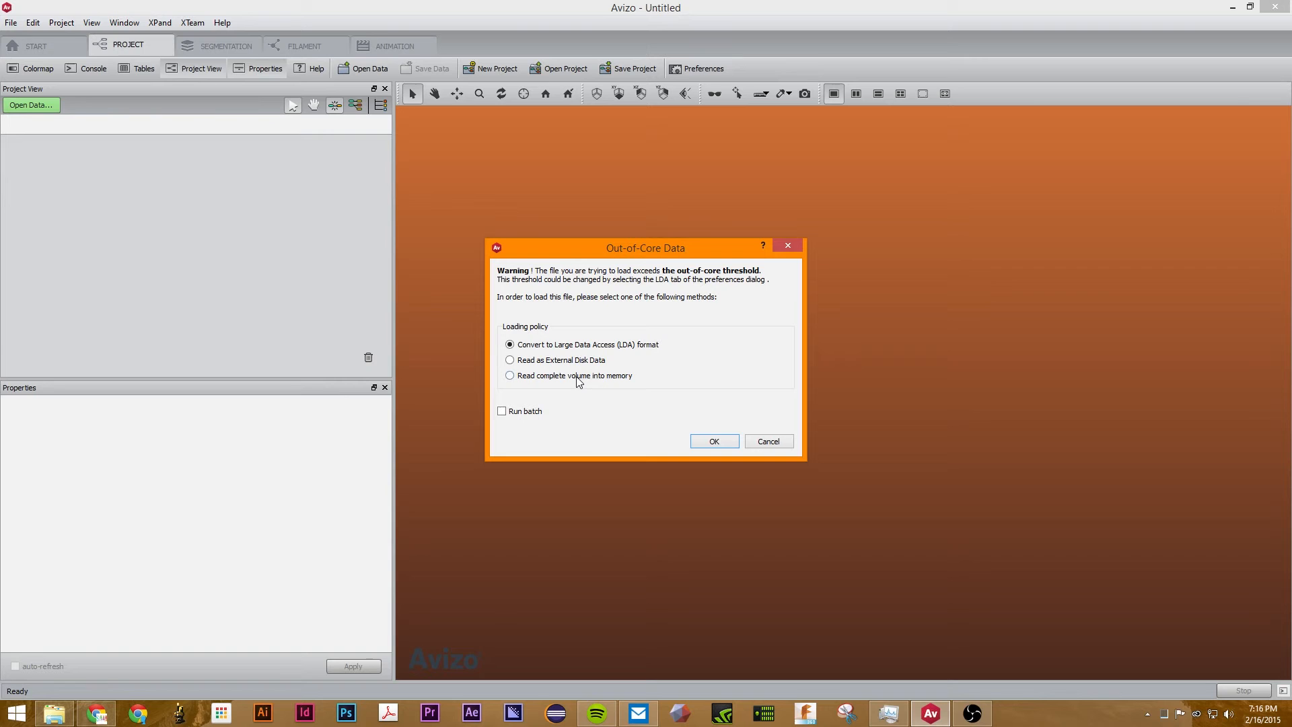
mouse_move(577, 368)
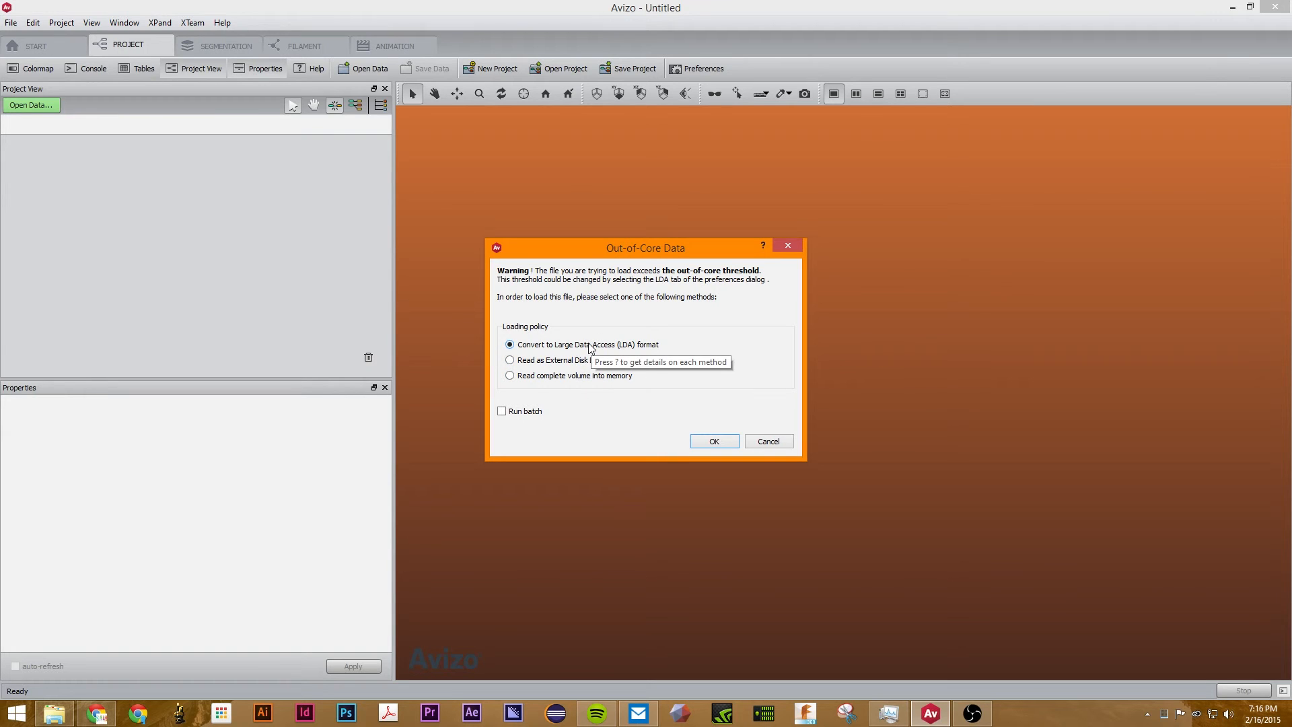
mouse_move(565, 371)
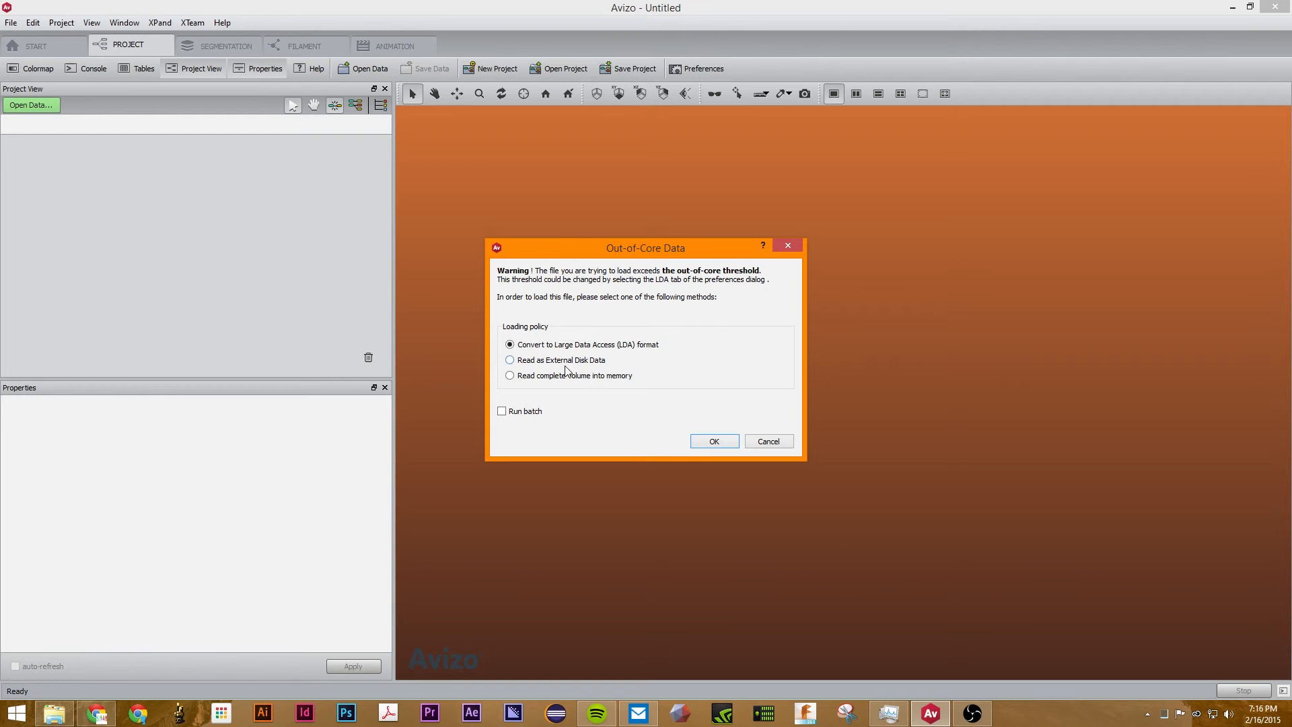
click(714, 441)
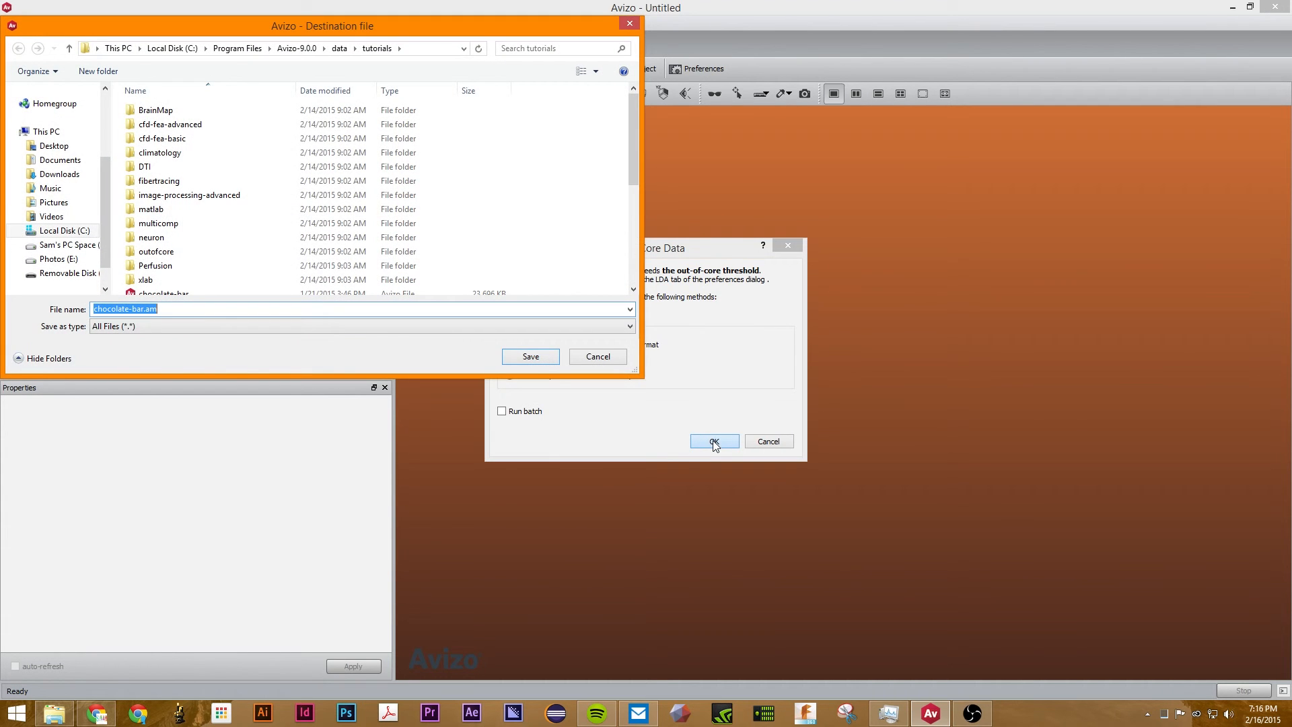
Save chocolate-bar.am.lda to the Desktop, overwrite the old copy, and dismiss the auto-display notice
click(52, 146)
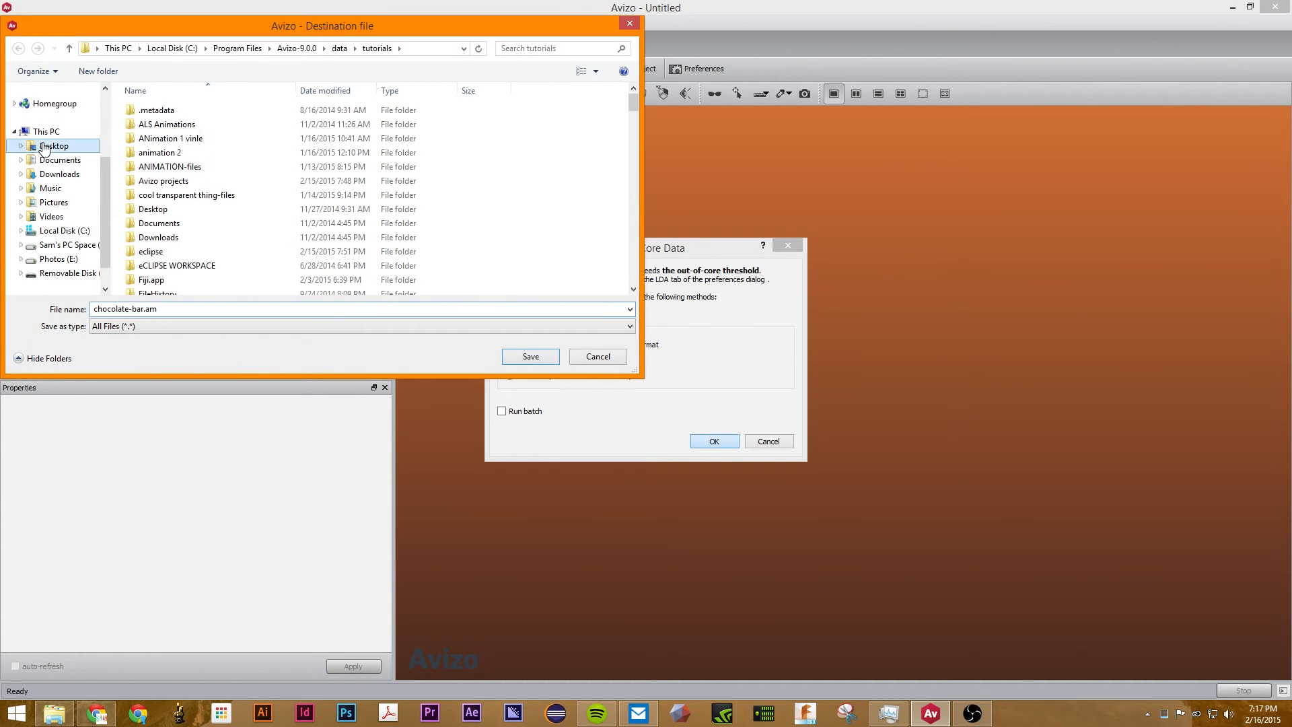
click(531, 356)
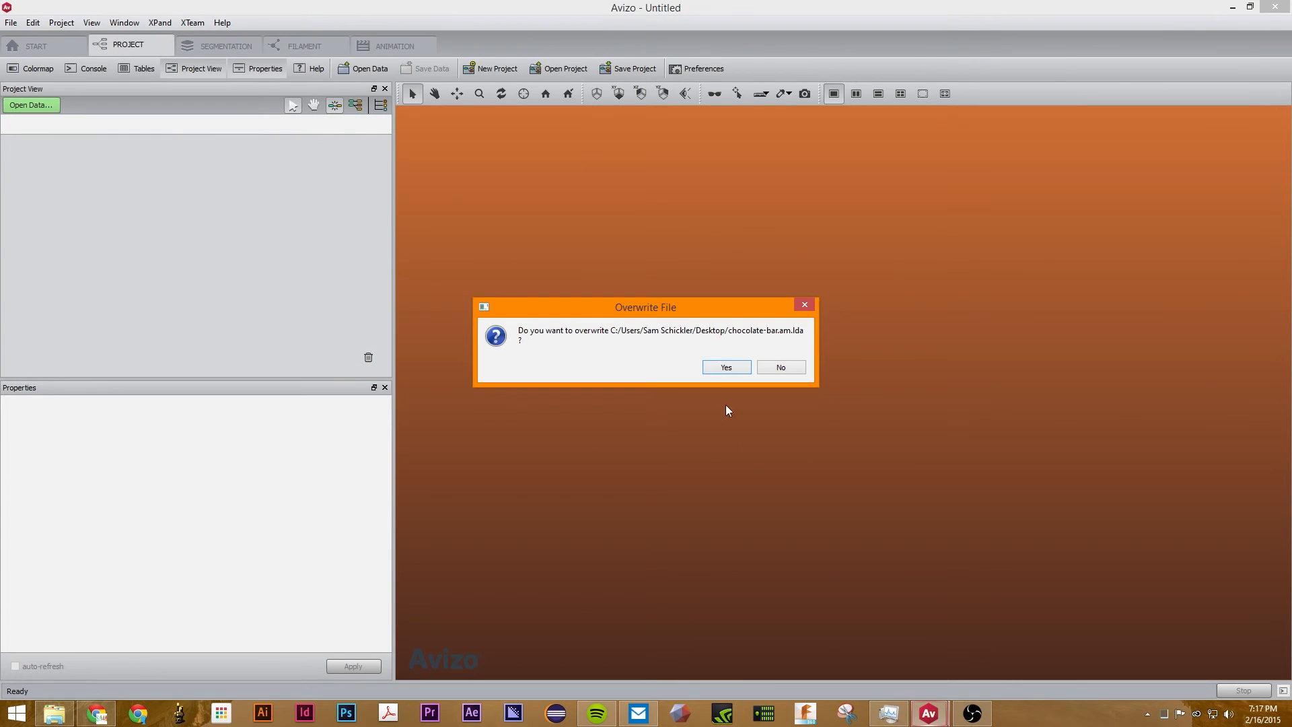
click(726, 366)
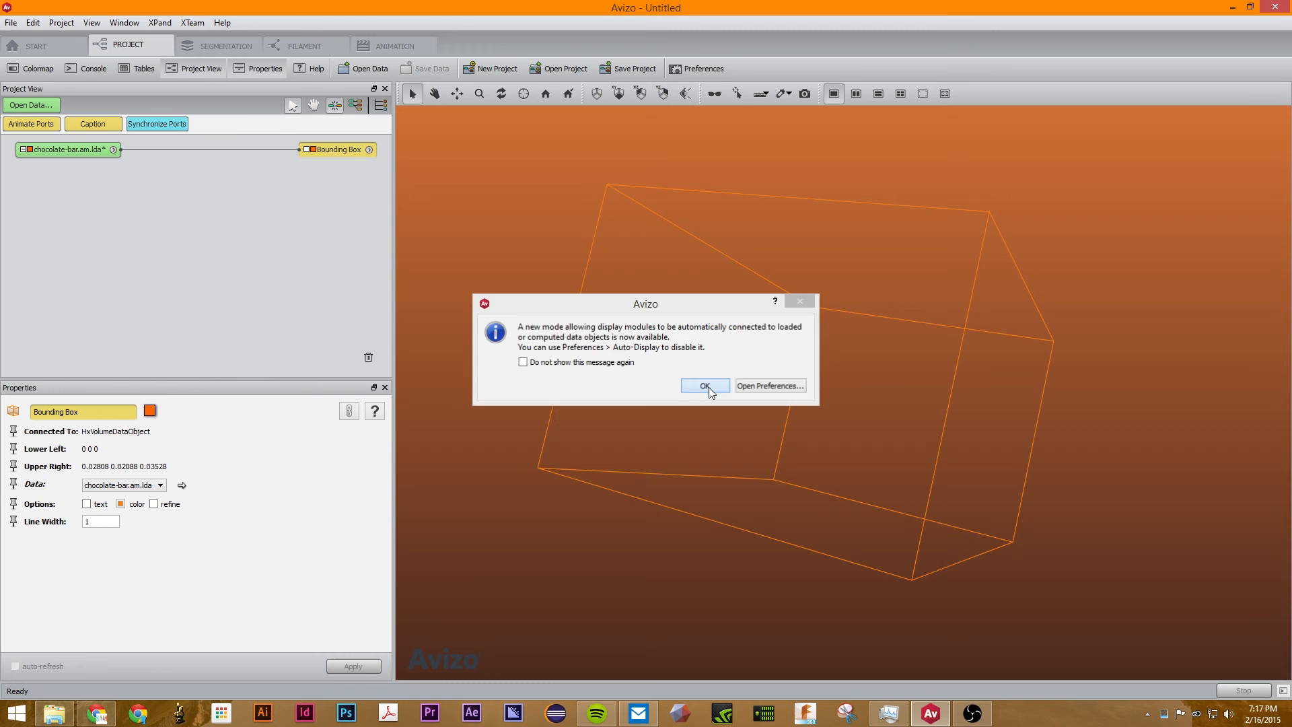
click(705, 386)
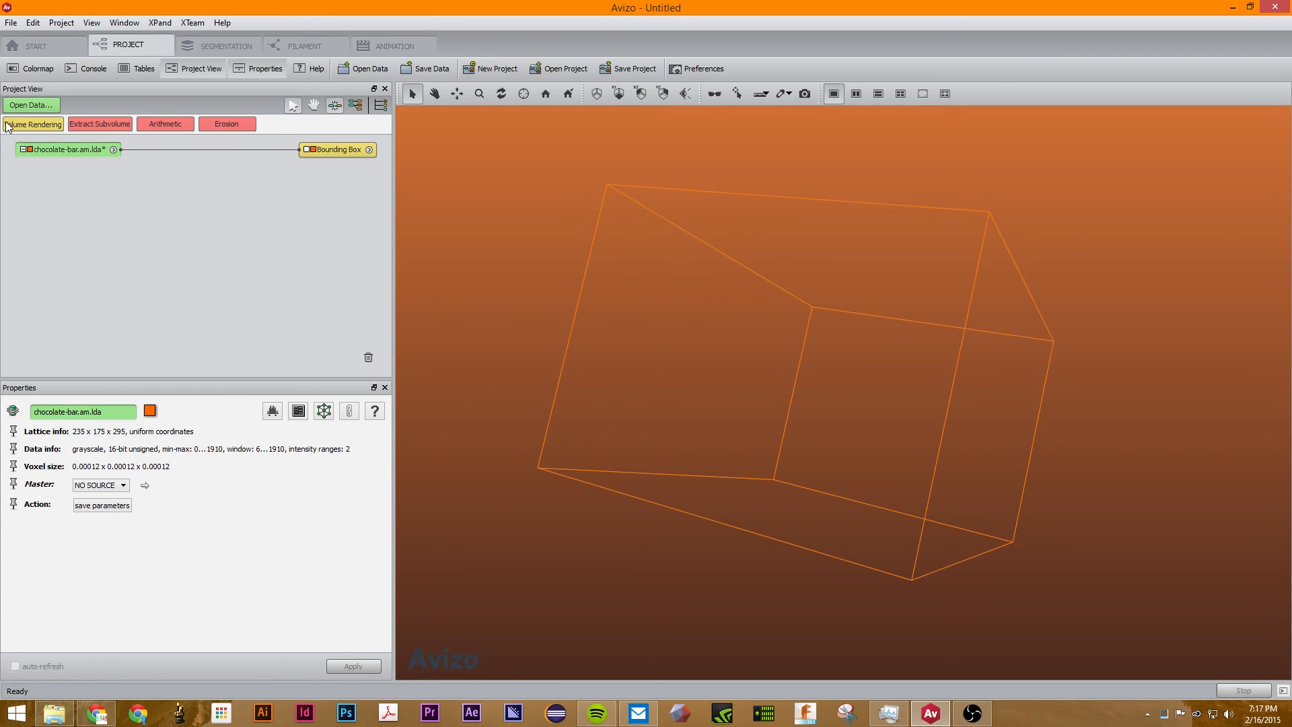
Add a Volume Rendering of chocolate-bar.am.lda and orbit the bar to a tilted side view
click(32, 123)
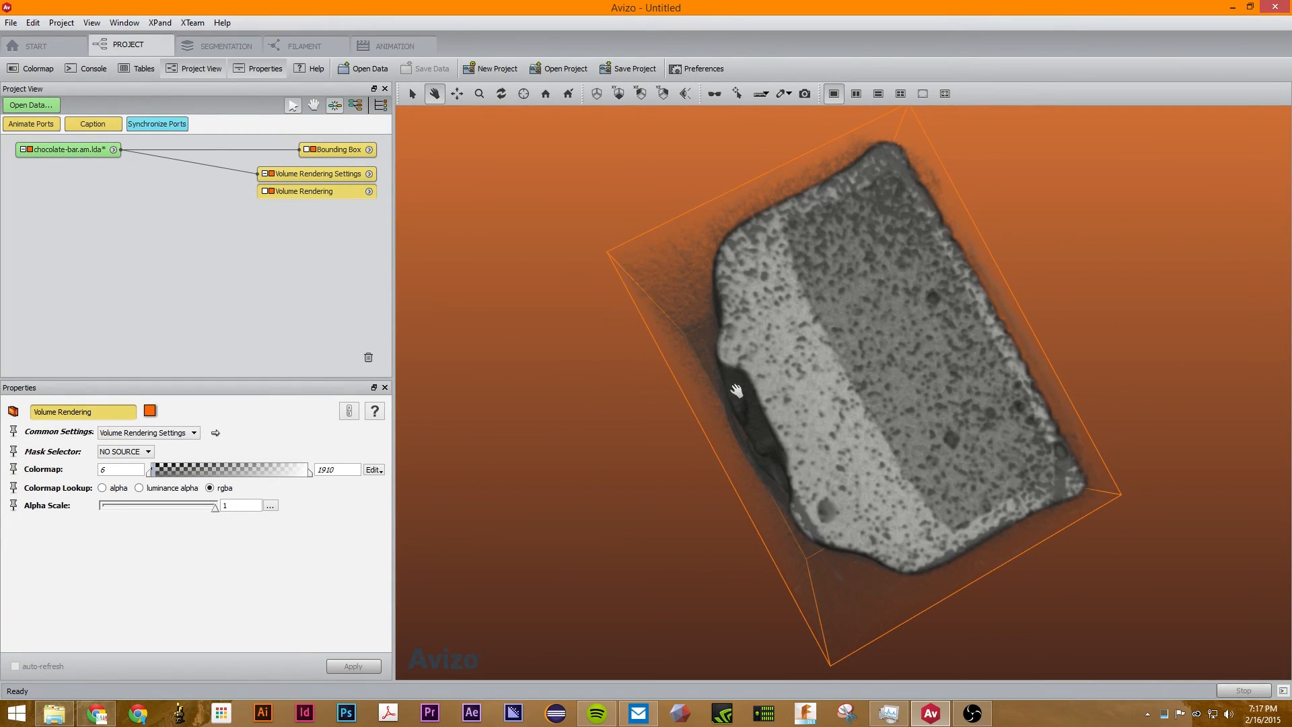
drag(736, 390, 917, 356)
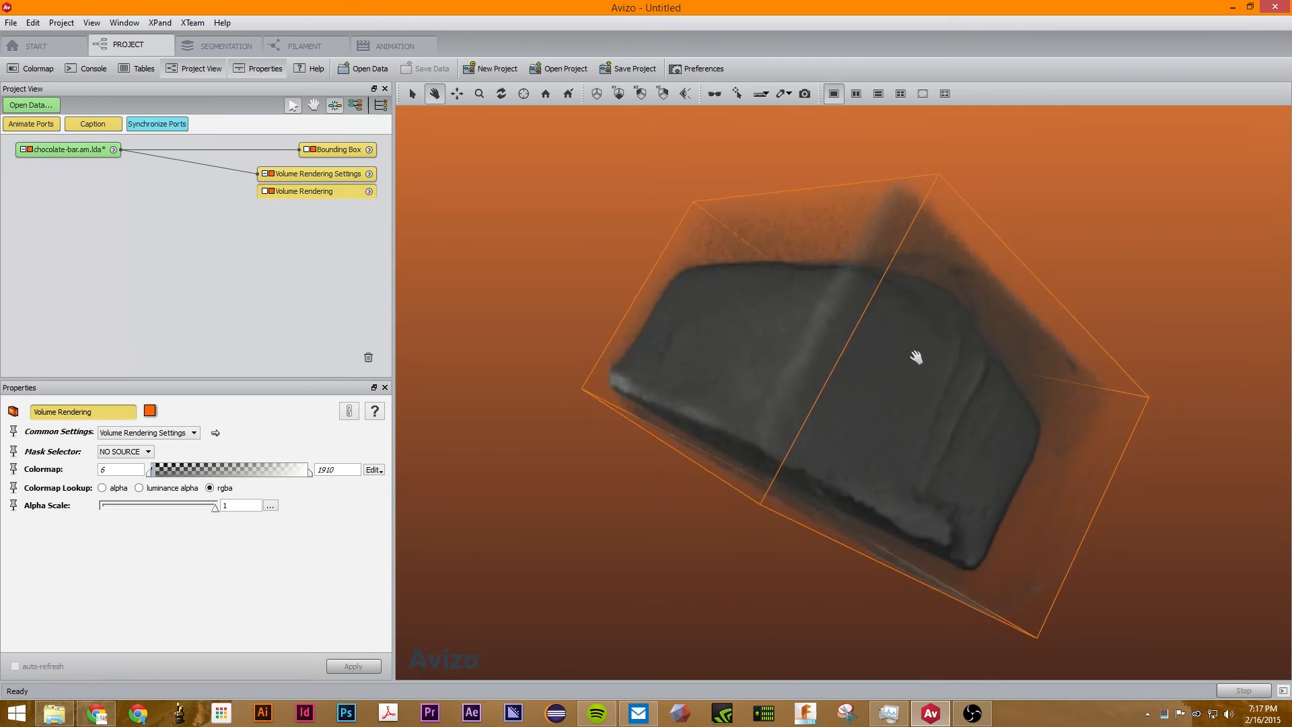
drag(917, 356, 1140, 372)
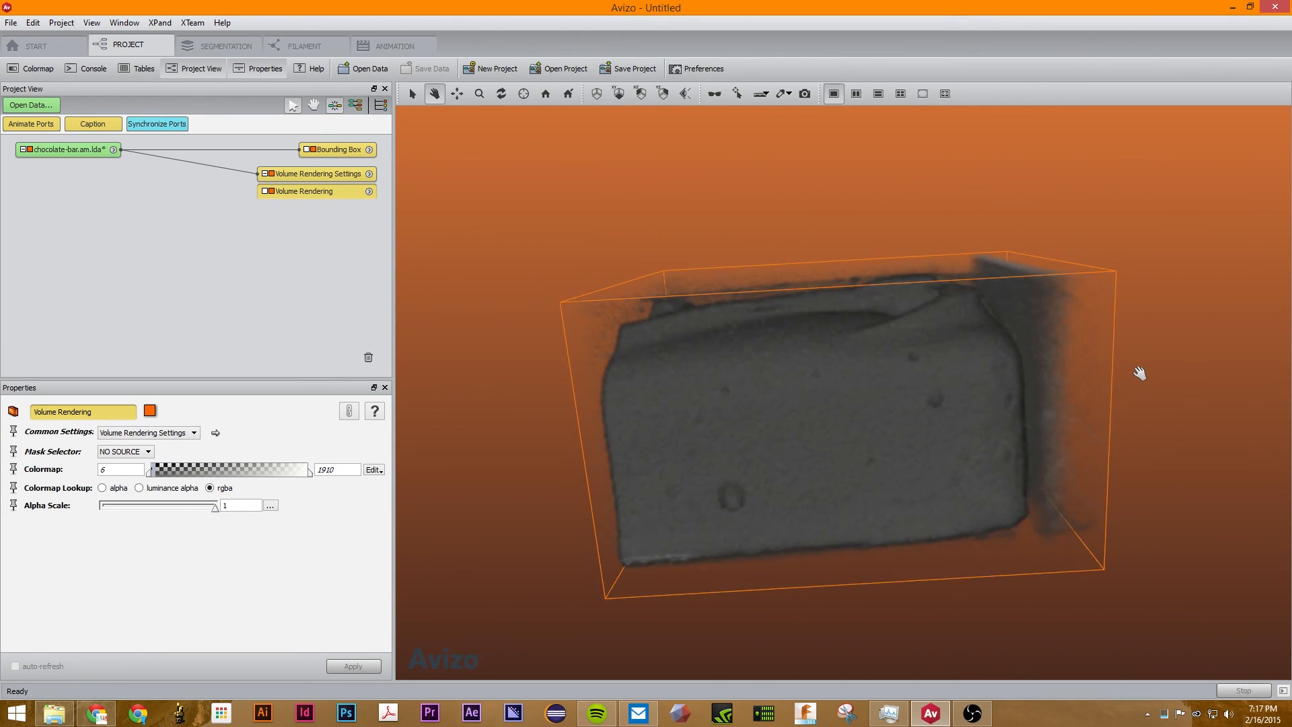